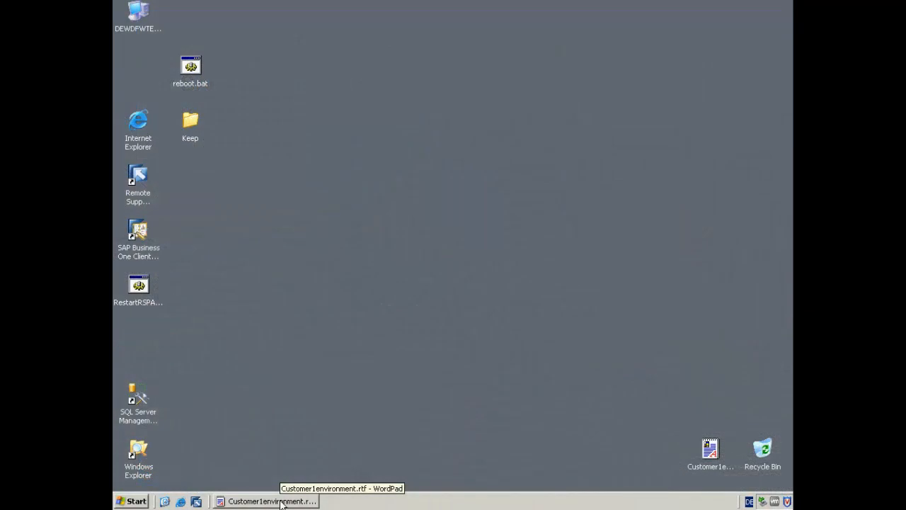
mouse_move(250, 485)
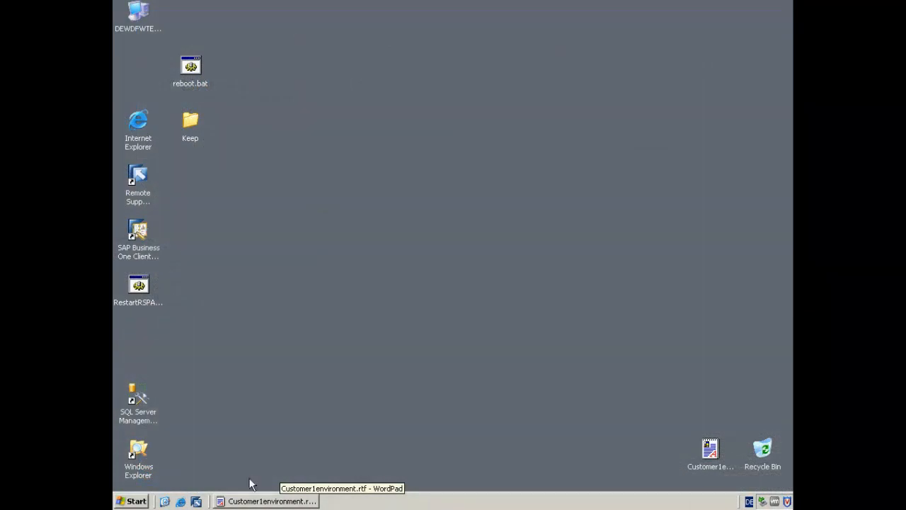
mouse_move(141, 198)
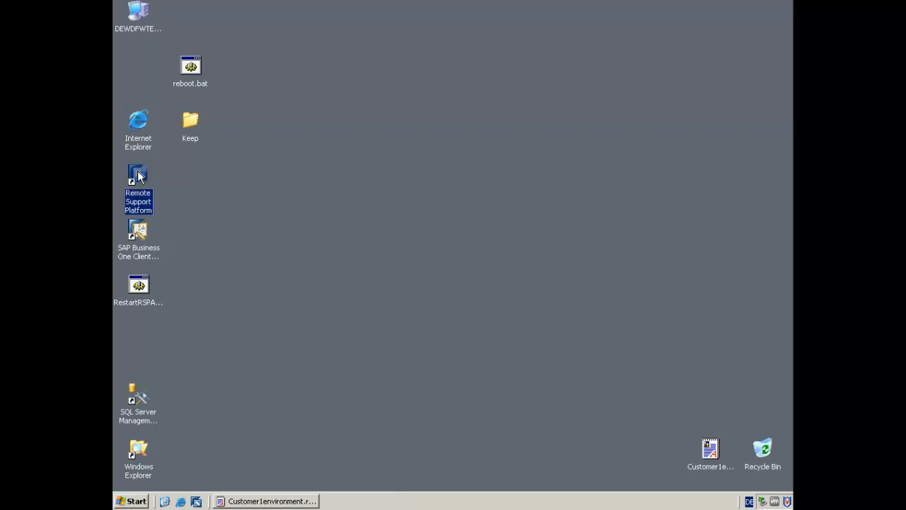
Launch Remote Support Platform and log on to reach Customer1's system status overview
double_click(138, 175)
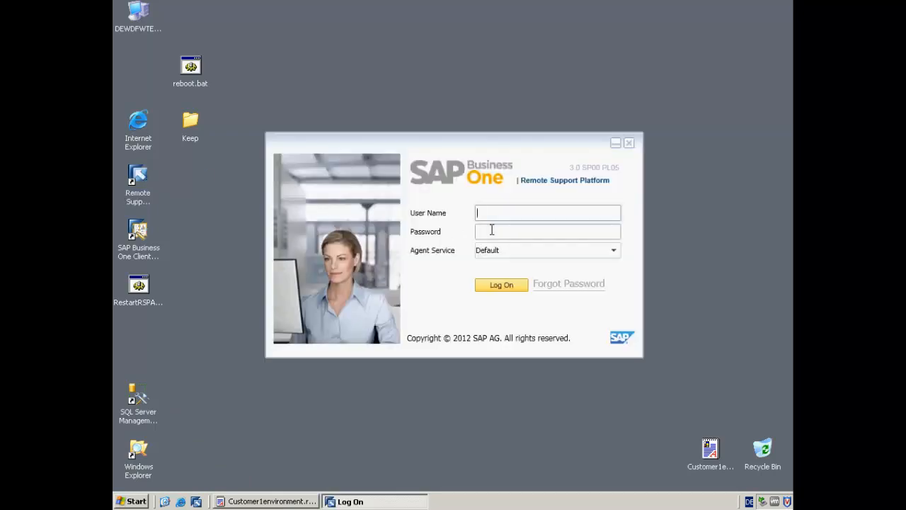
text(Admin)
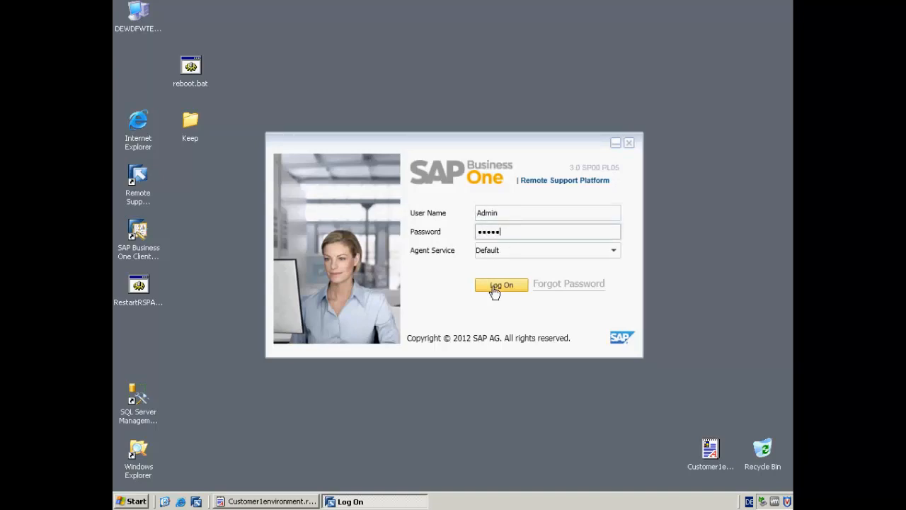
click(501, 284)
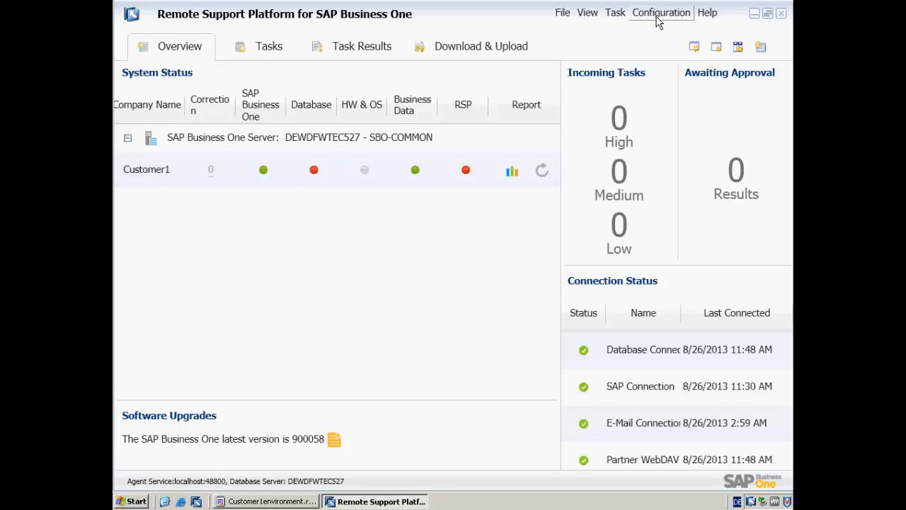
Review the Partner Channel settings, including Execute Immediately and the refresh interval
click(660, 13)
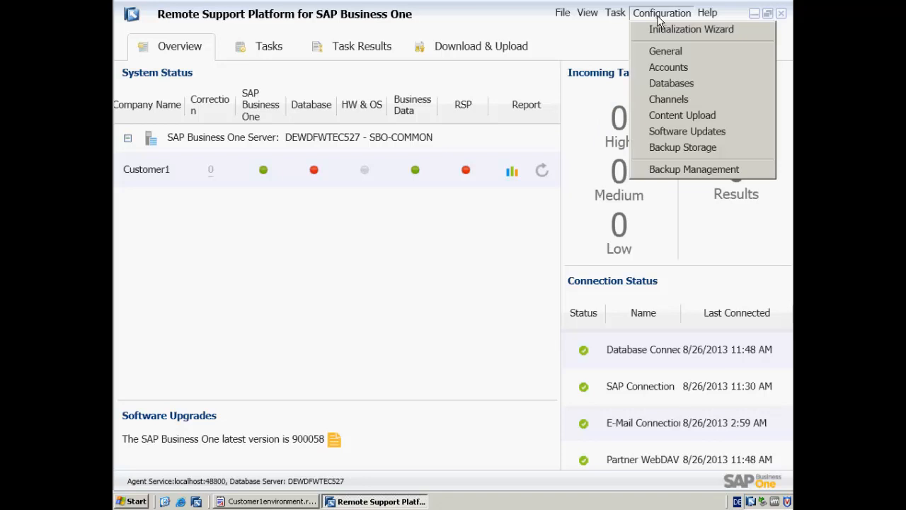
mouse_move(668, 99)
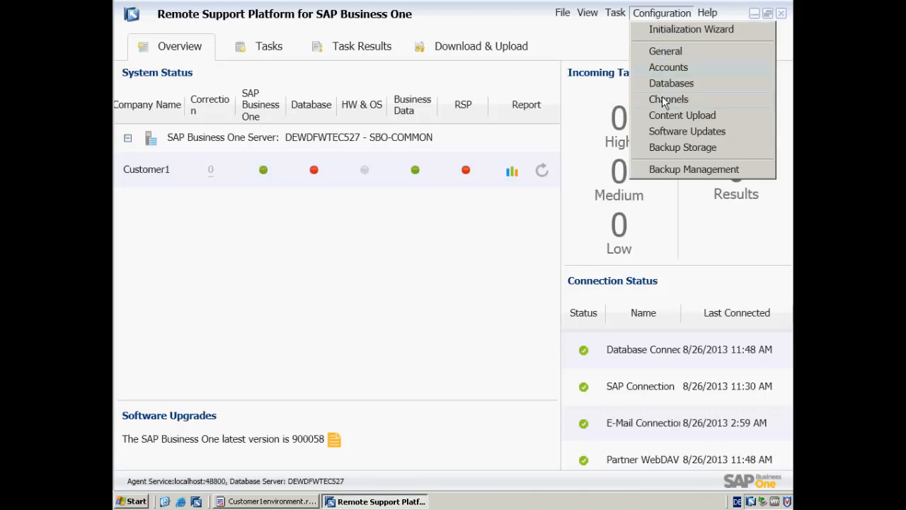
click(668, 99)
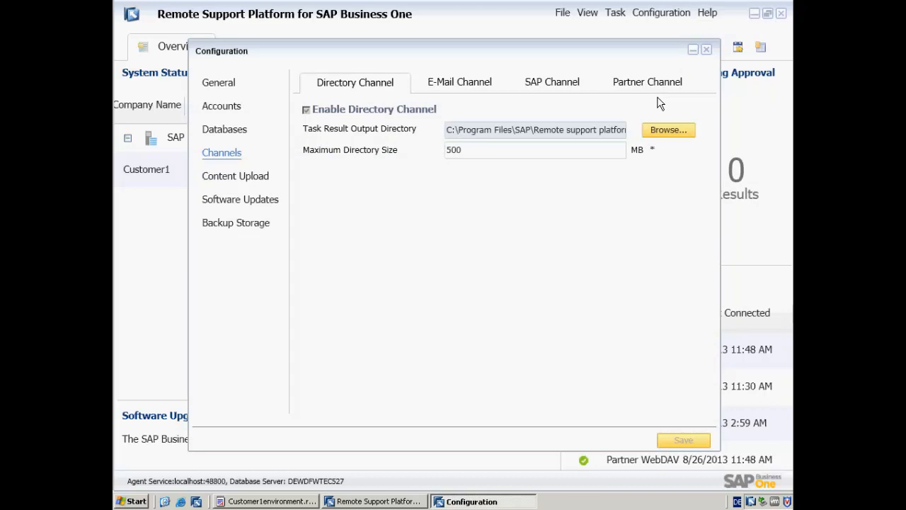
mouse_move(565, 92)
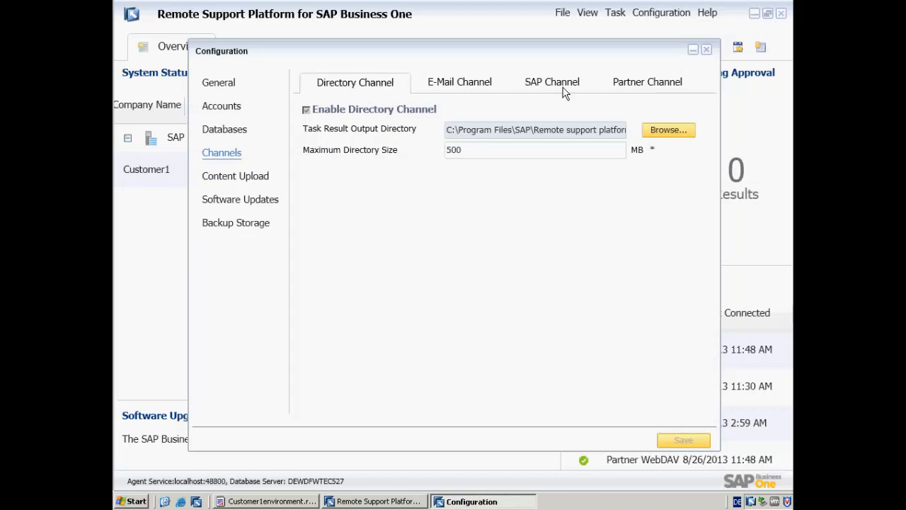
click(645, 82)
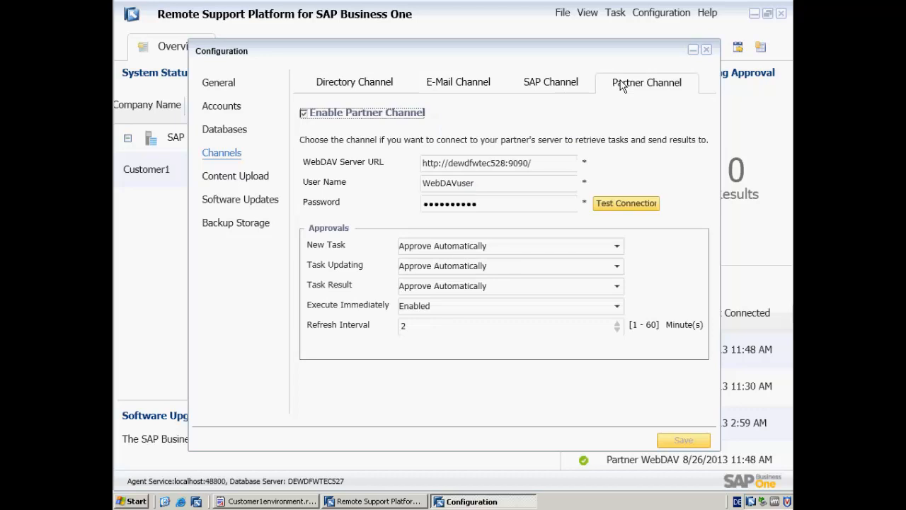
mouse_move(442, 326)
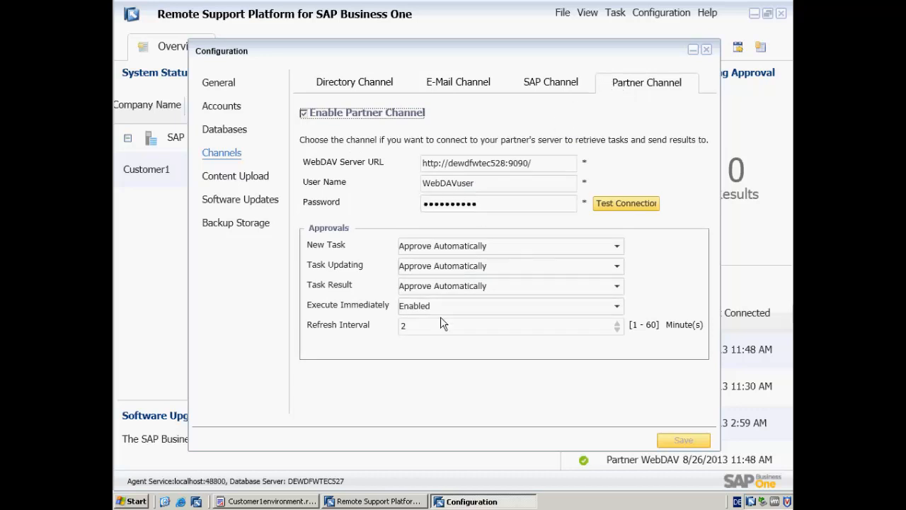
click(615, 305)
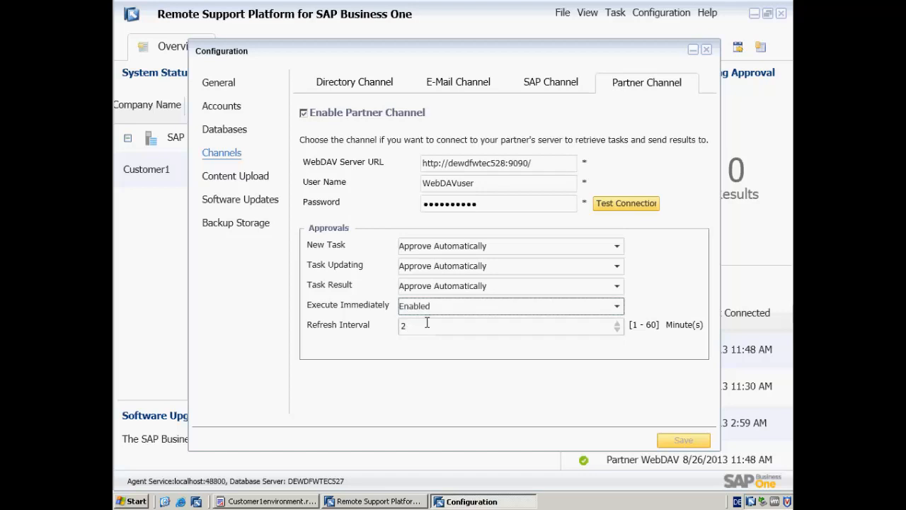
mouse_move(425, 327)
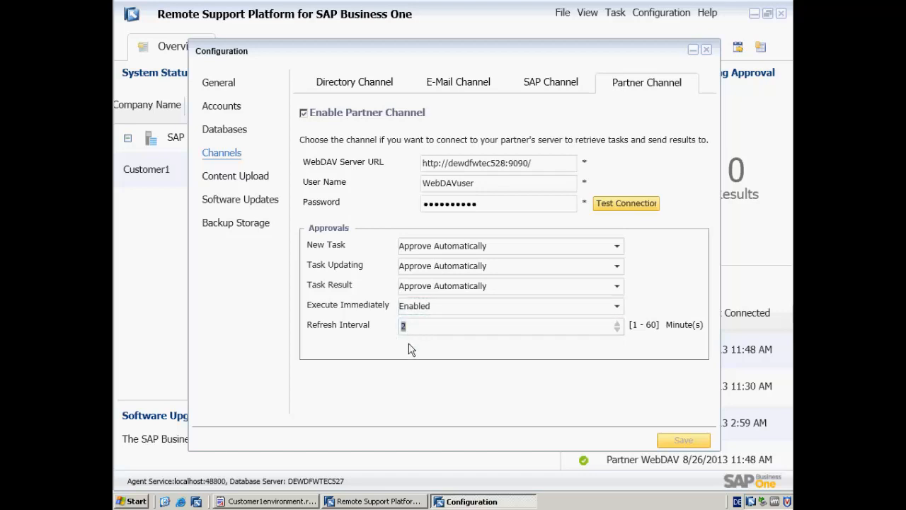
mouse_move(672, 153)
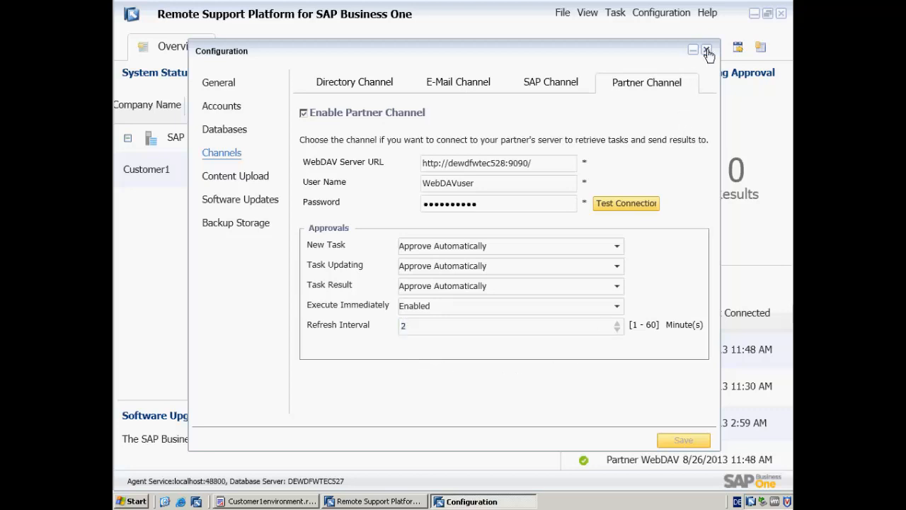
Filter the active tasks by 'system' and select the System Status Report task
click(707, 50)
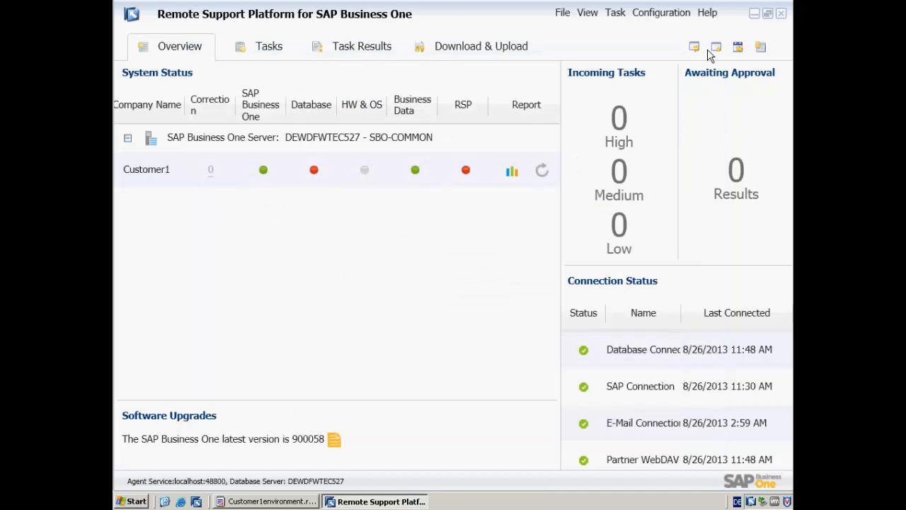
mouse_move(269, 46)
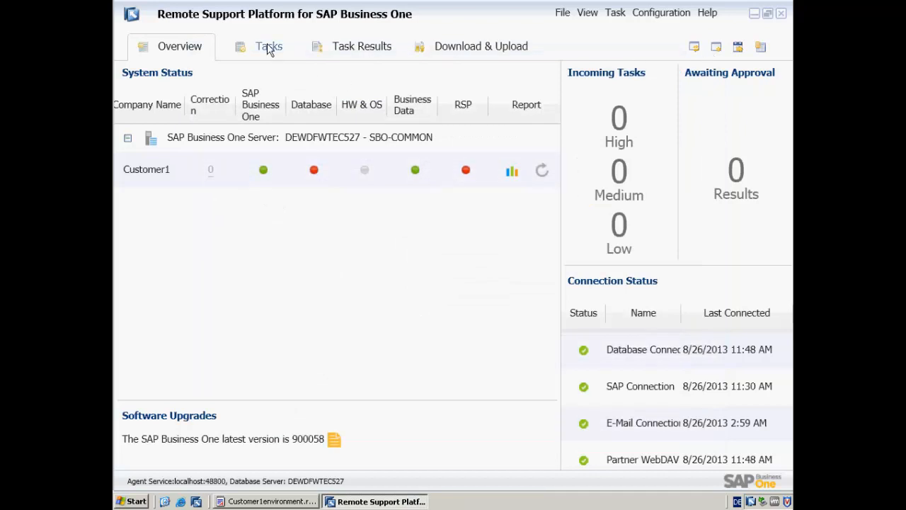
click(268, 46)
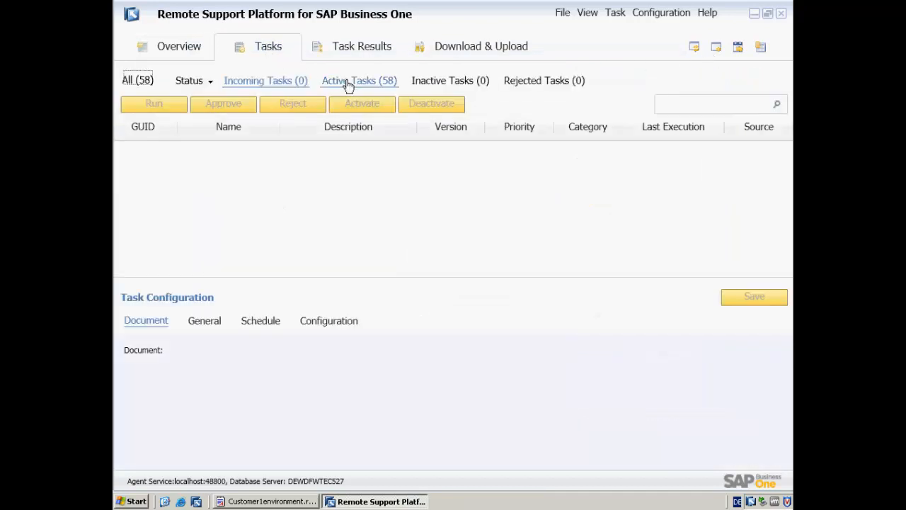
click(359, 80)
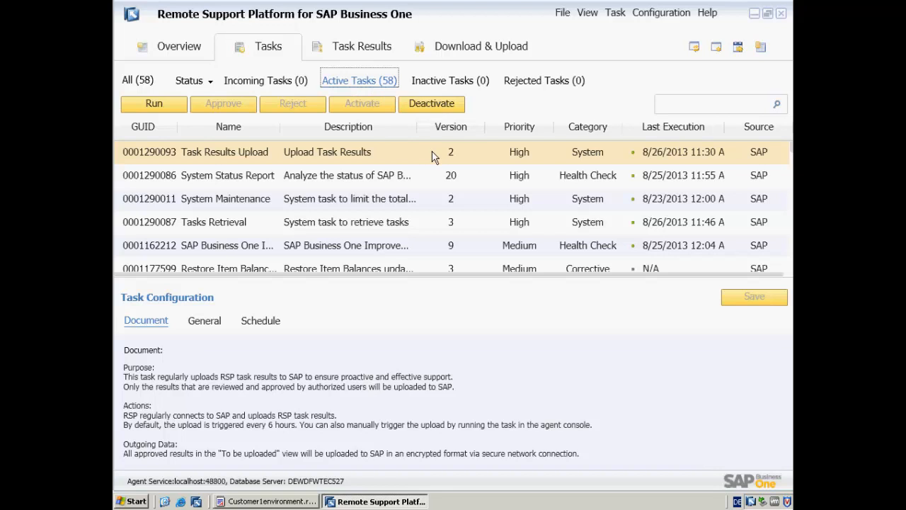
mouse_move(606, 142)
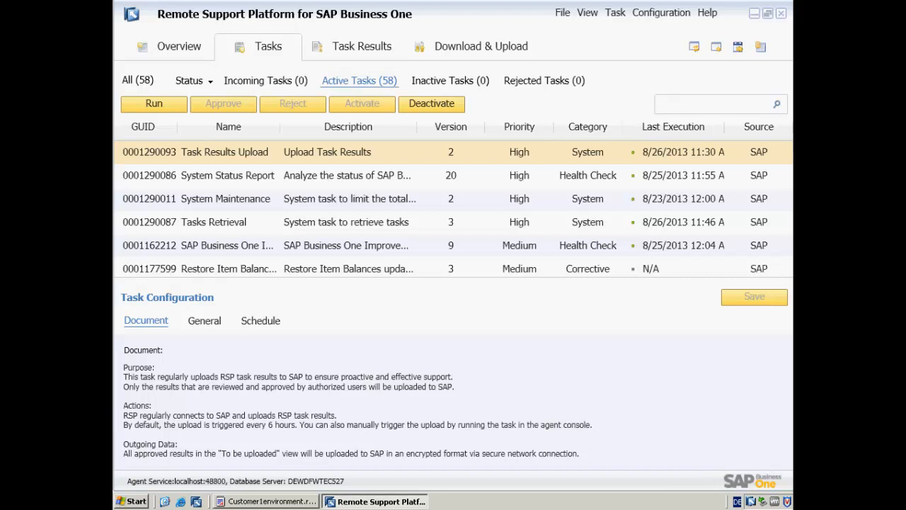
text(system)
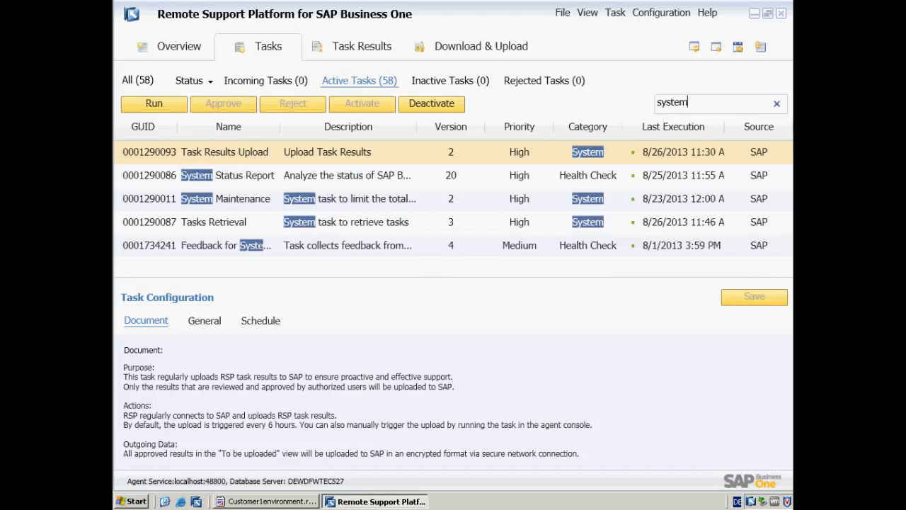
click(244, 175)
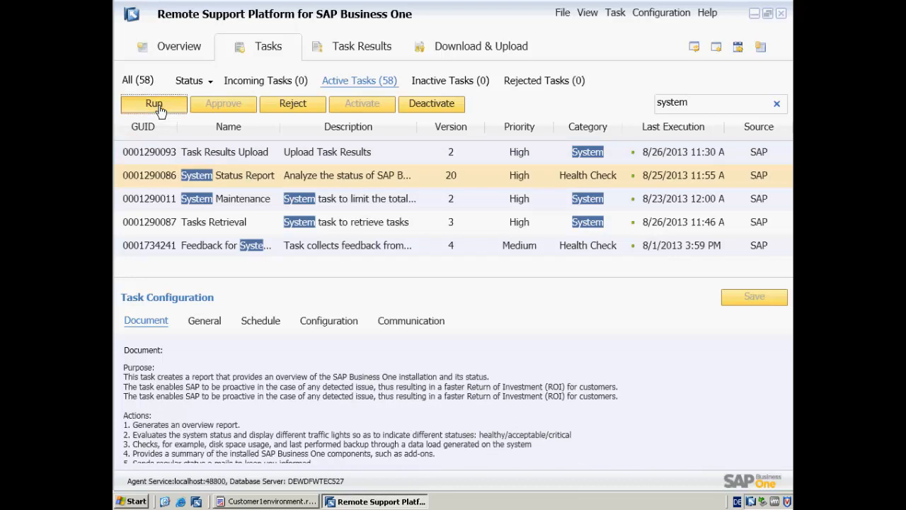
Run the System Status Report task on Customer1 through the execution wizard
click(154, 103)
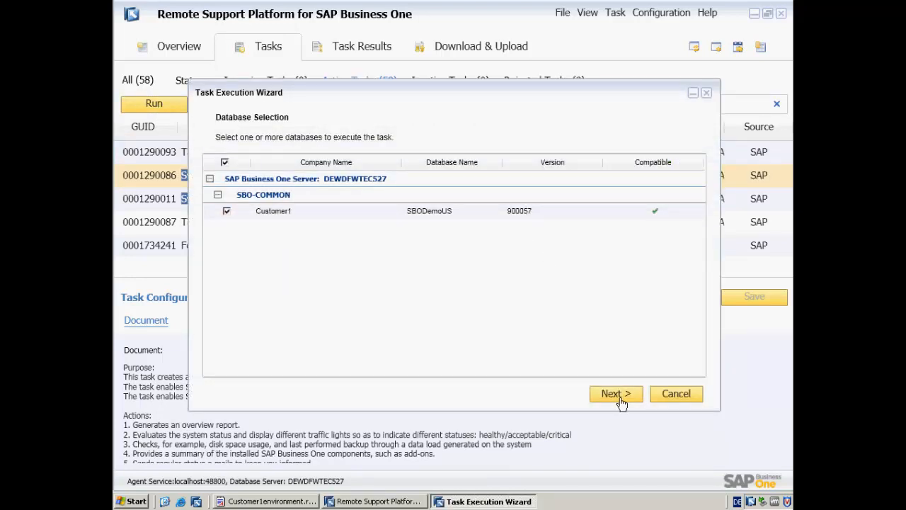
click(615, 394)
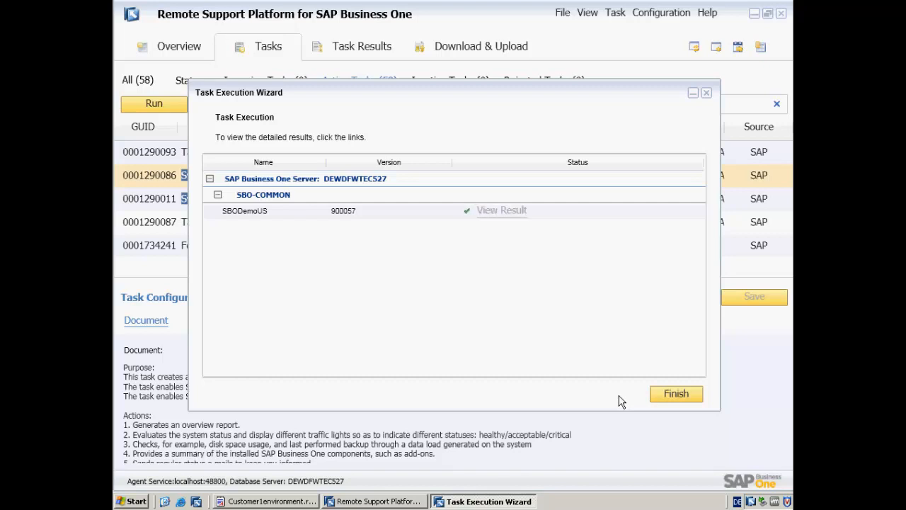
click(675, 394)
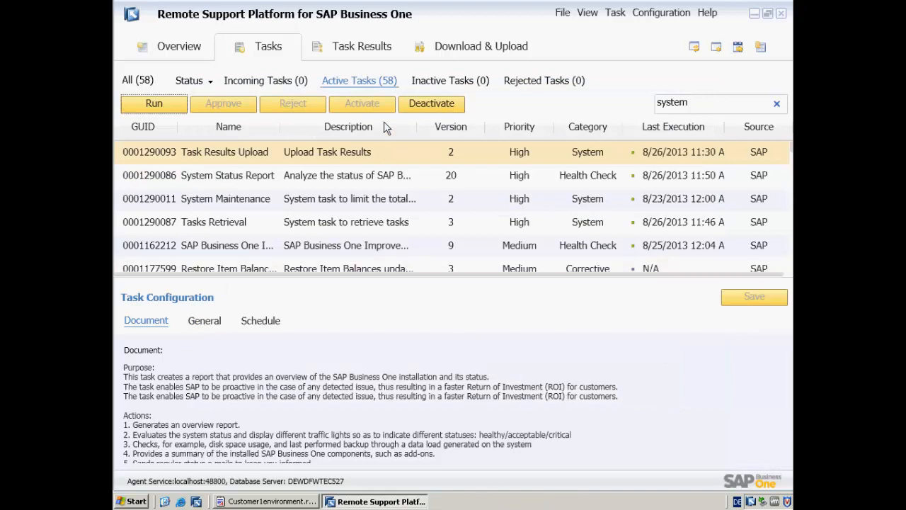
Upload all task results awaiting upload to the SAP and partner channels
click(361, 46)
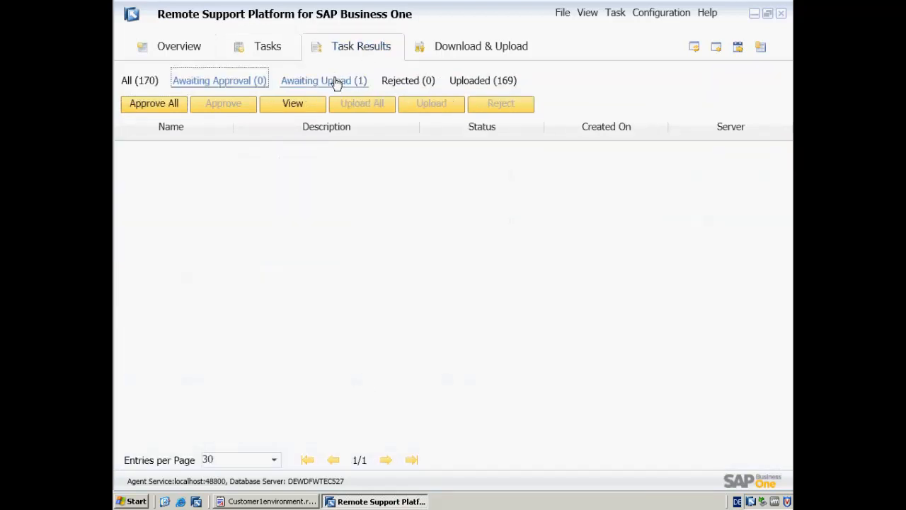
click(324, 80)
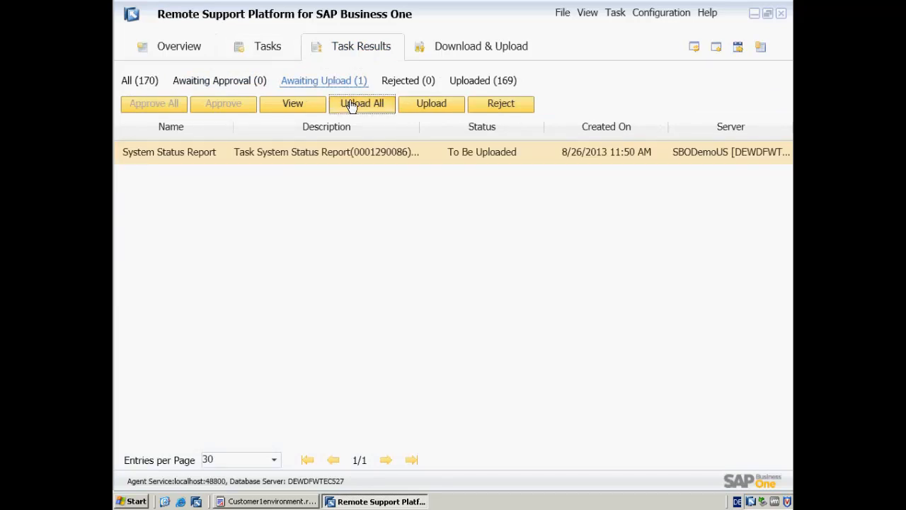
click(362, 104)
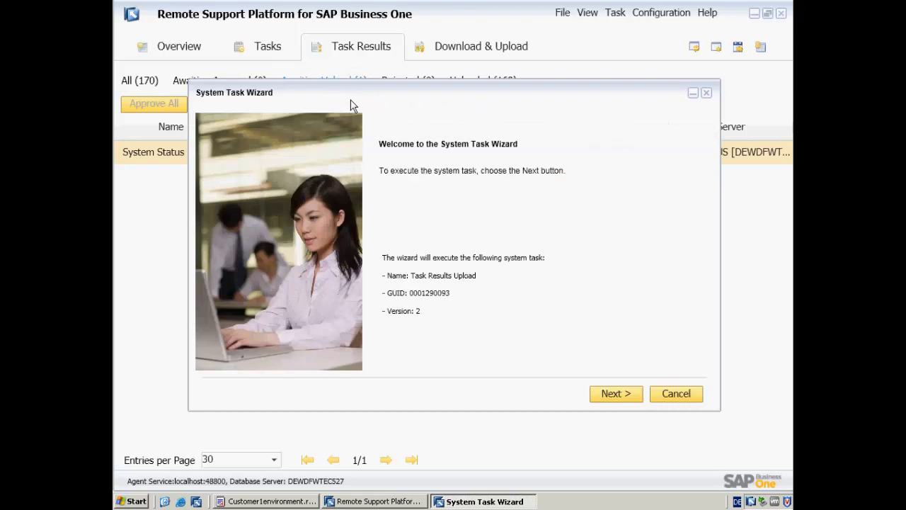
mouse_move(615, 394)
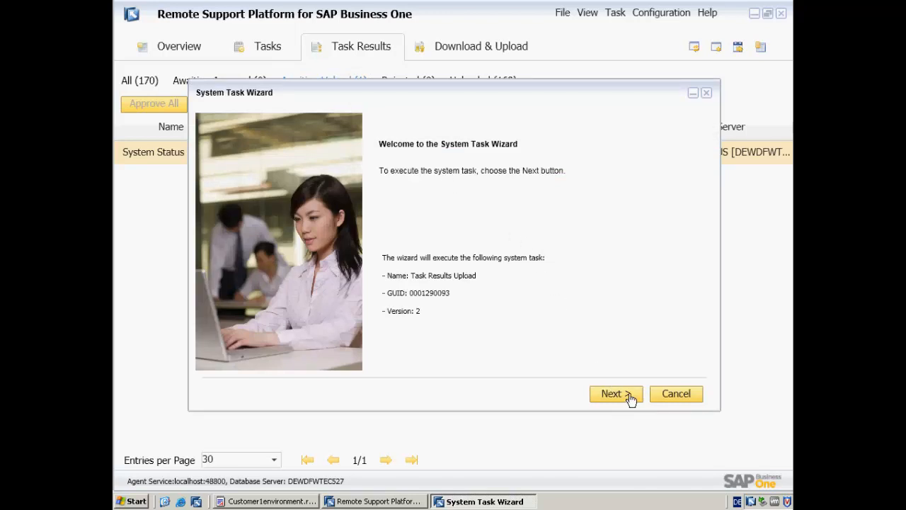
click(611, 394)
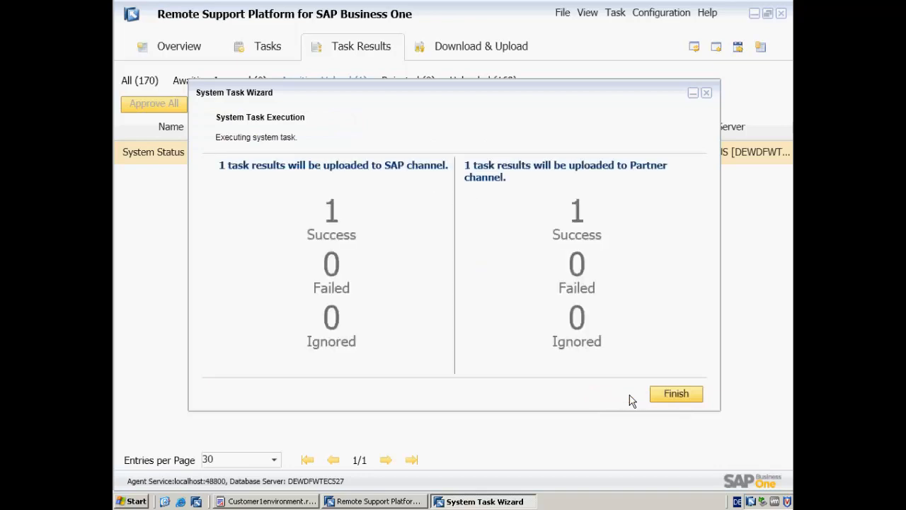
click(676, 393)
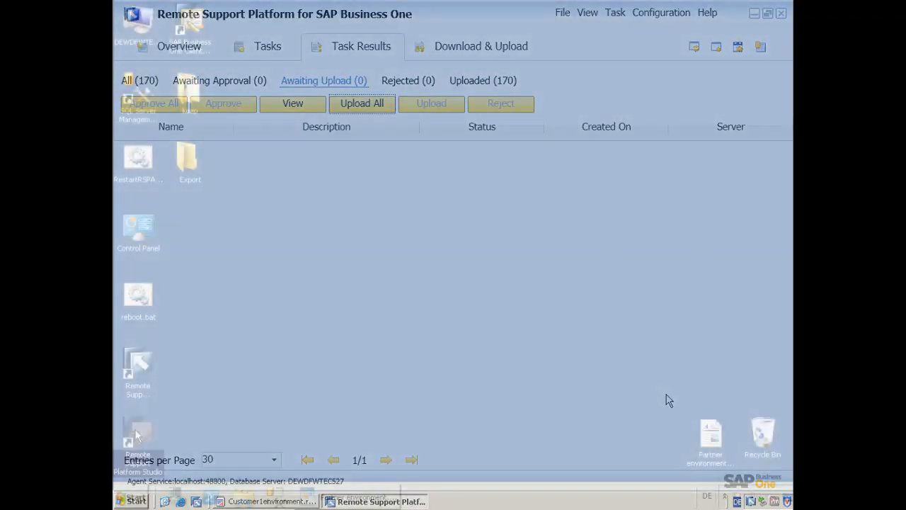
Close Remote Support Platform and launch Remote Support Platform Studio
click(781, 13)
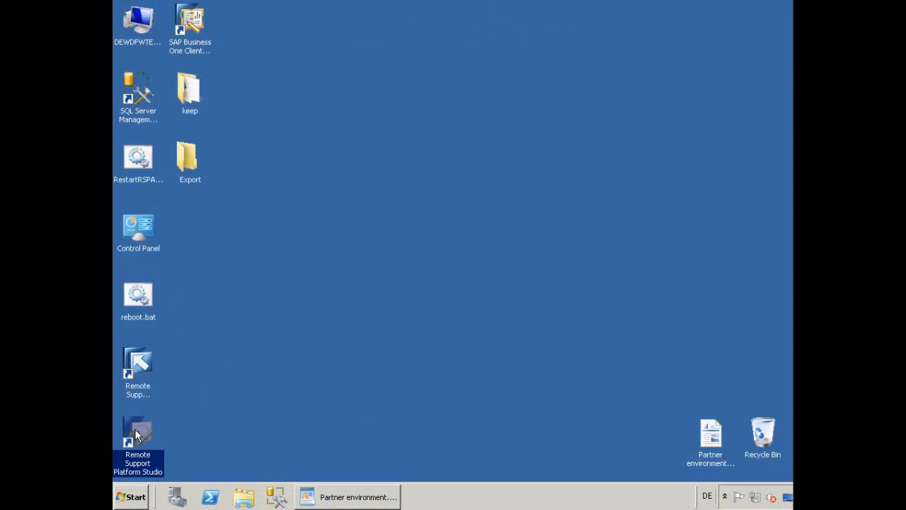
mouse_move(138, 432)
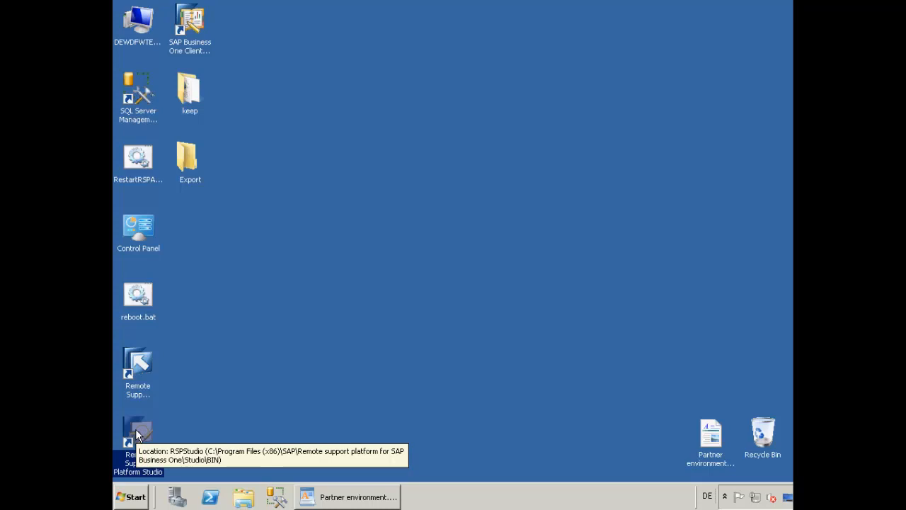
double_click(137, 432)
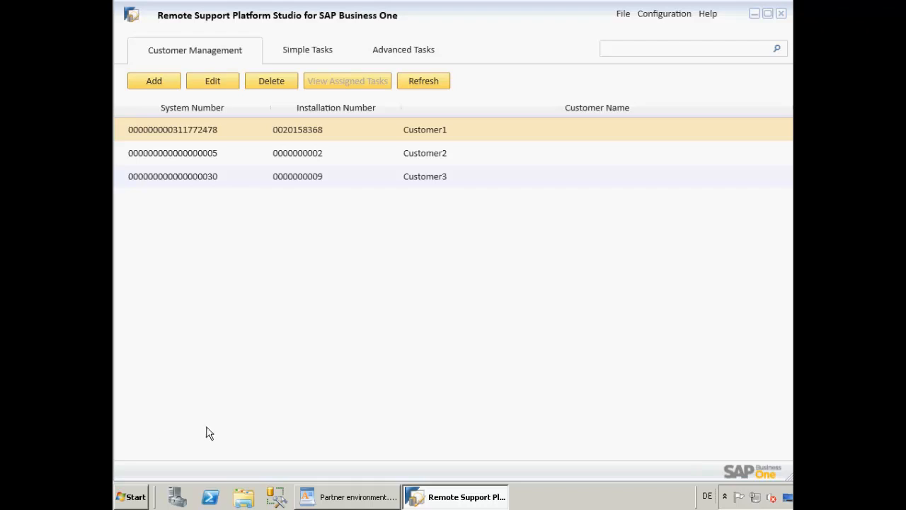
mouse_move(333, 135)
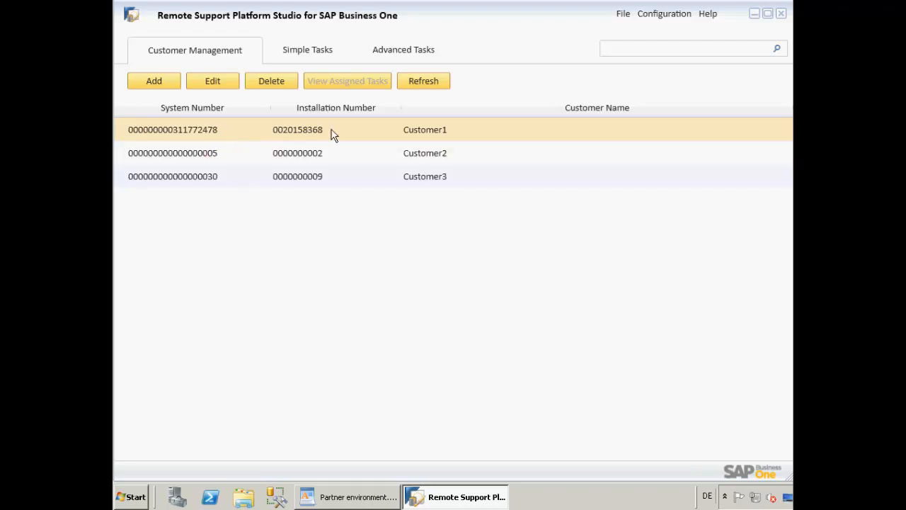
mouse_move(472, 139)
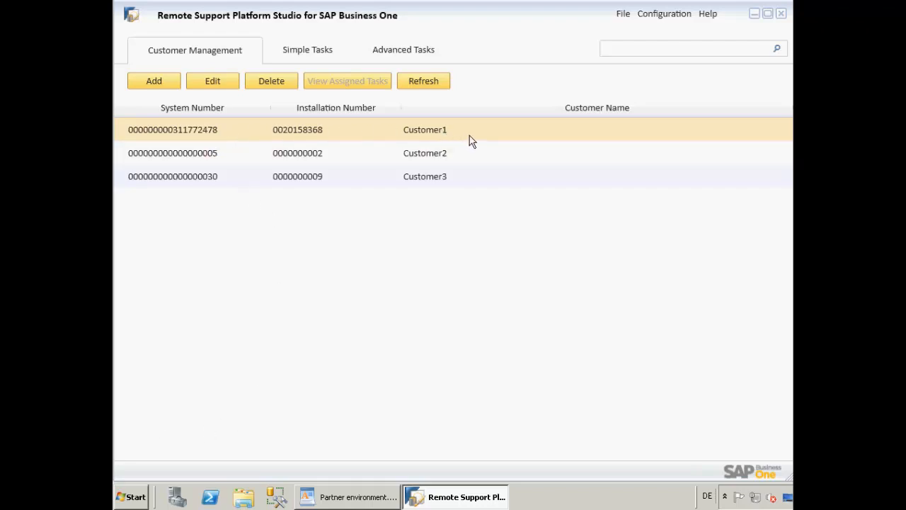
mouse_move(458, 134)
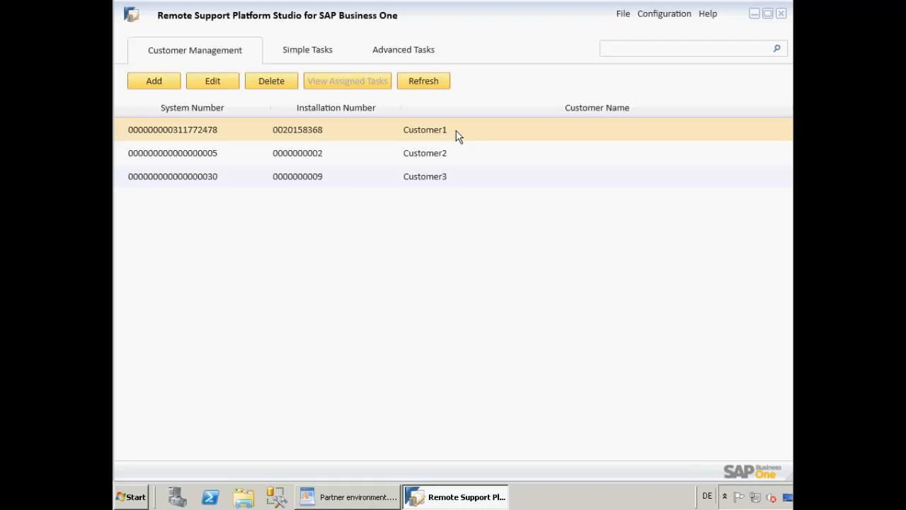
Switch from Customer Management to the empty Simple Tasks list
click(307, 50)
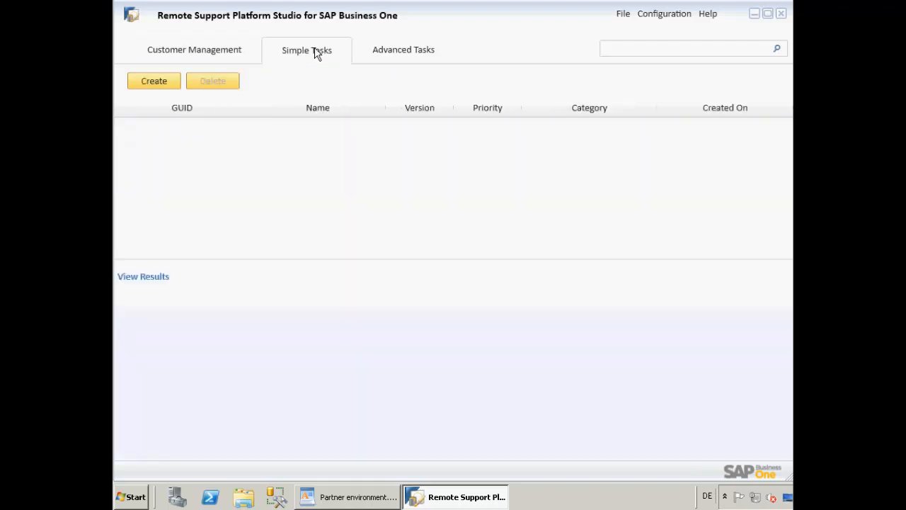
mouse_move(295, 185)
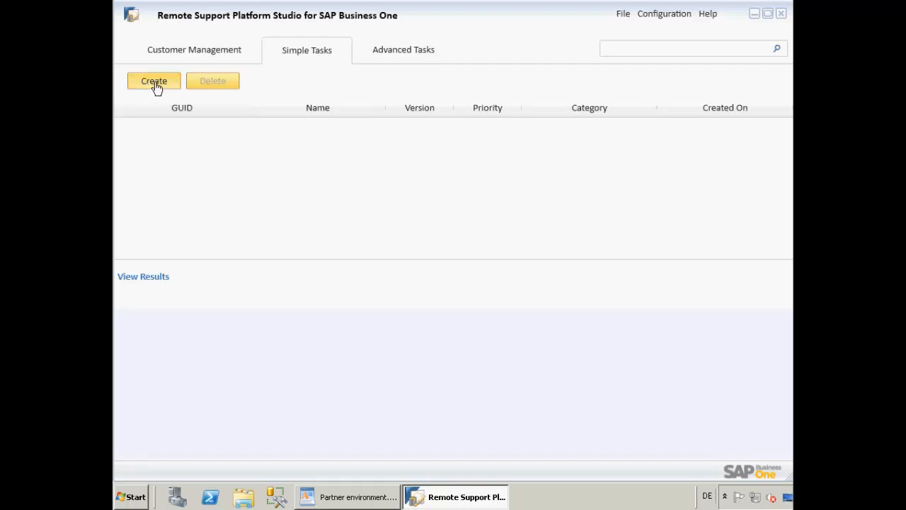
Start a new simple task named CountUser_SimpleTask in the SQL Simple Task category
click(154, 81)
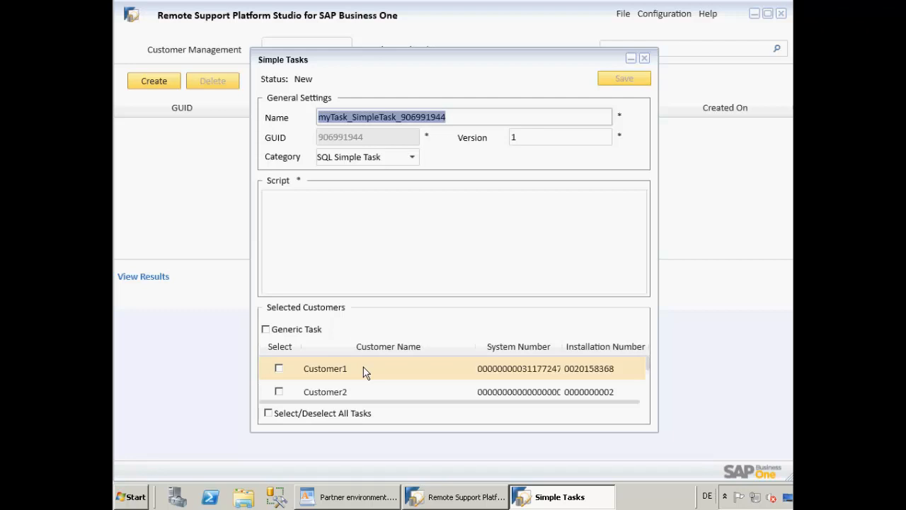
text(Cou)
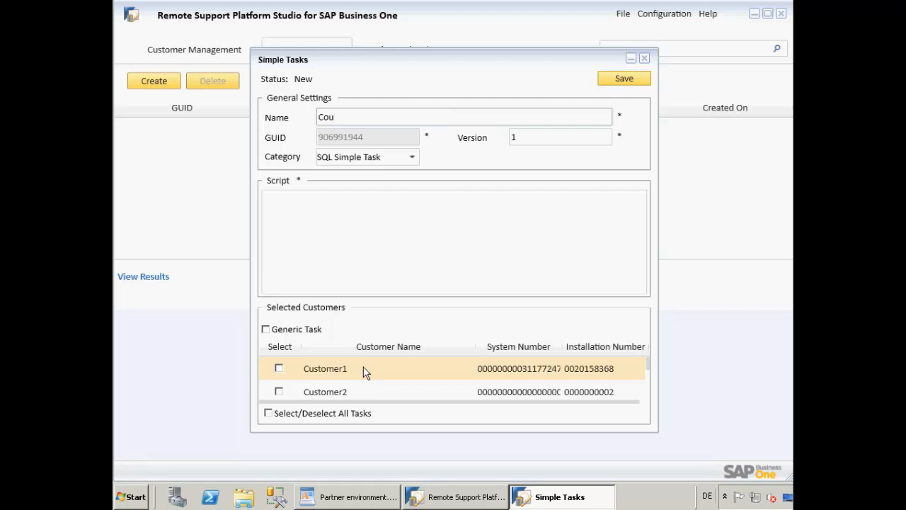
text(ntUse)
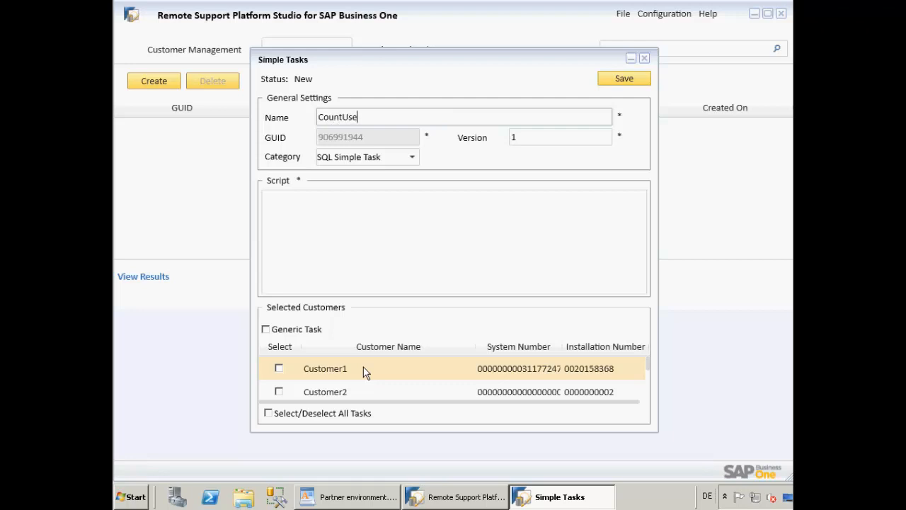
text(r_SimpleTask)
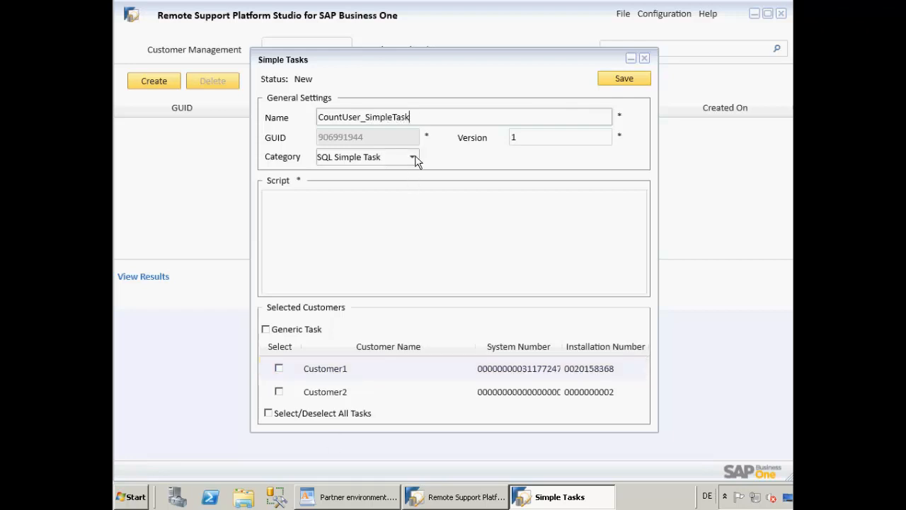
click(412, 157)
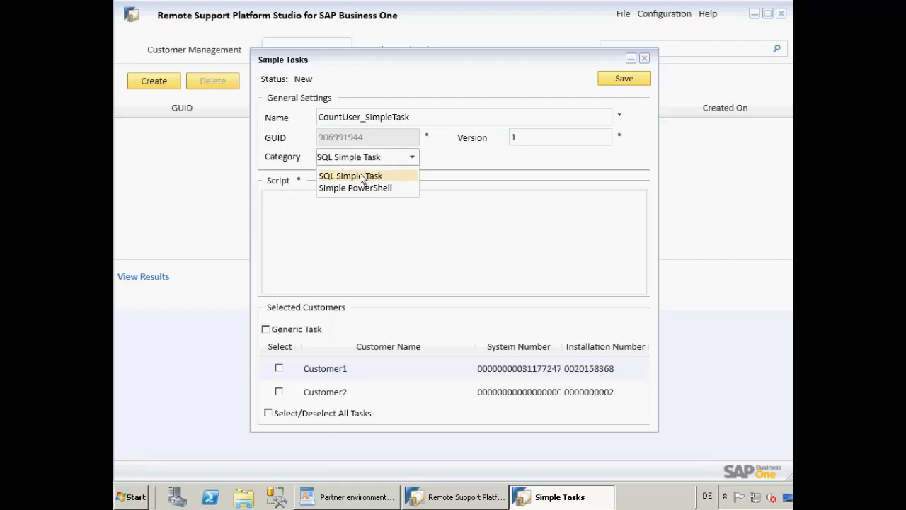
click(350, 175)
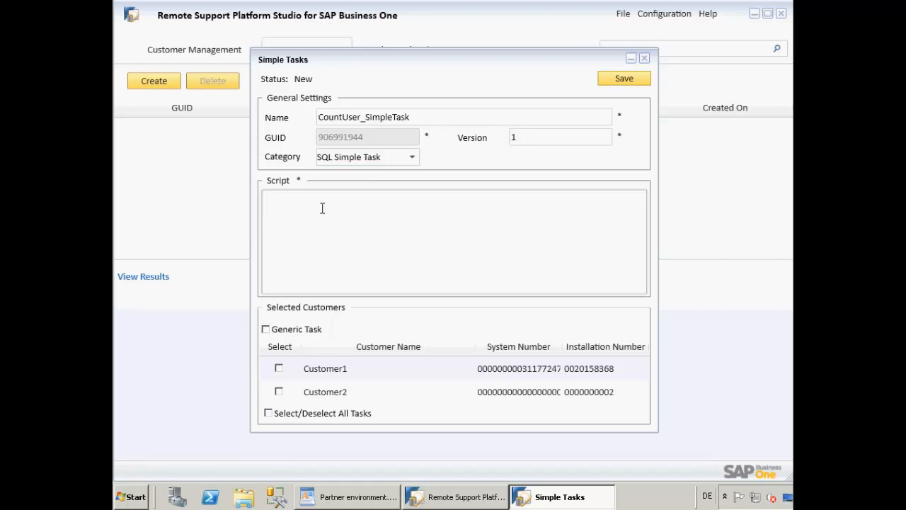
Enter the script SELECT Count(UserID) from OUSR and tick Customer1 under Selected Customers
text(SELE)
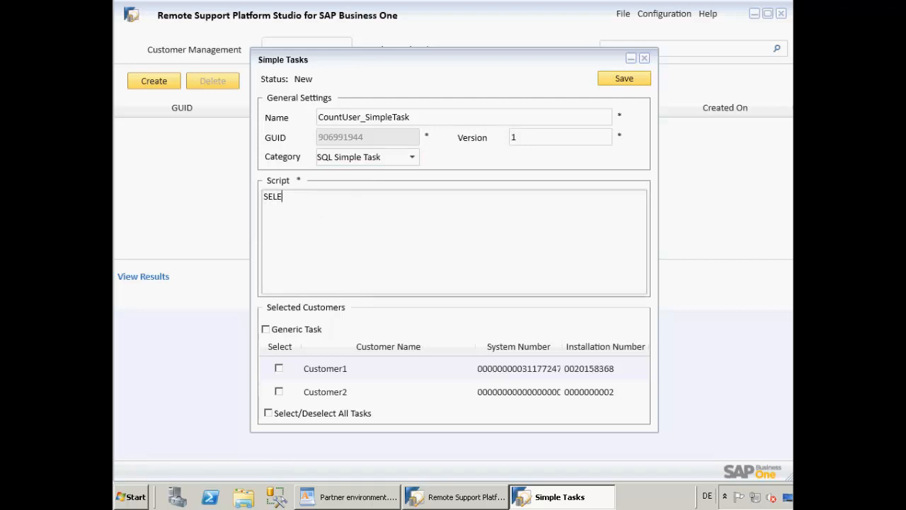
text(CT)
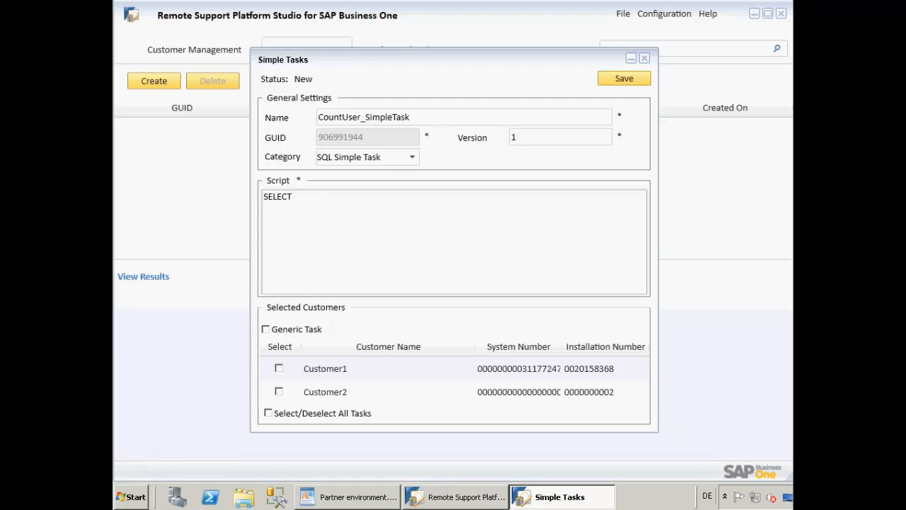
text(Count()
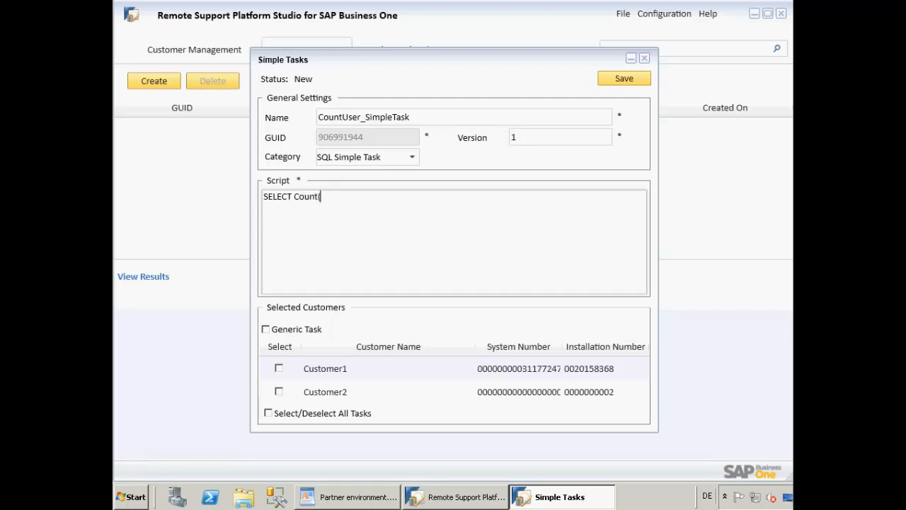
text((UserID)
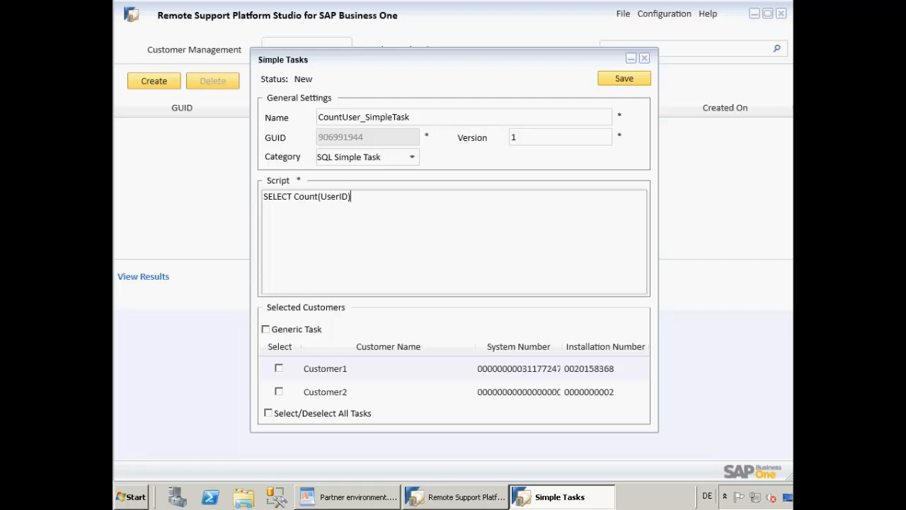
text(fro)
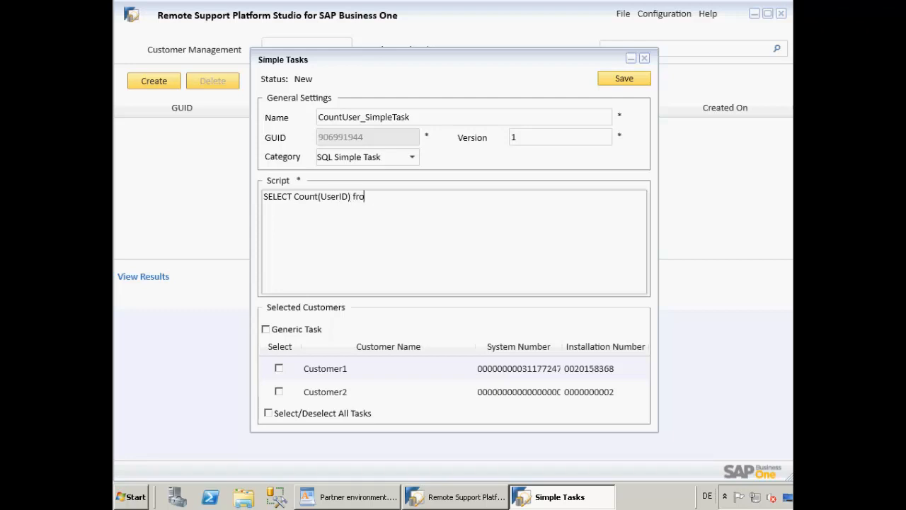
text(m OUSR)
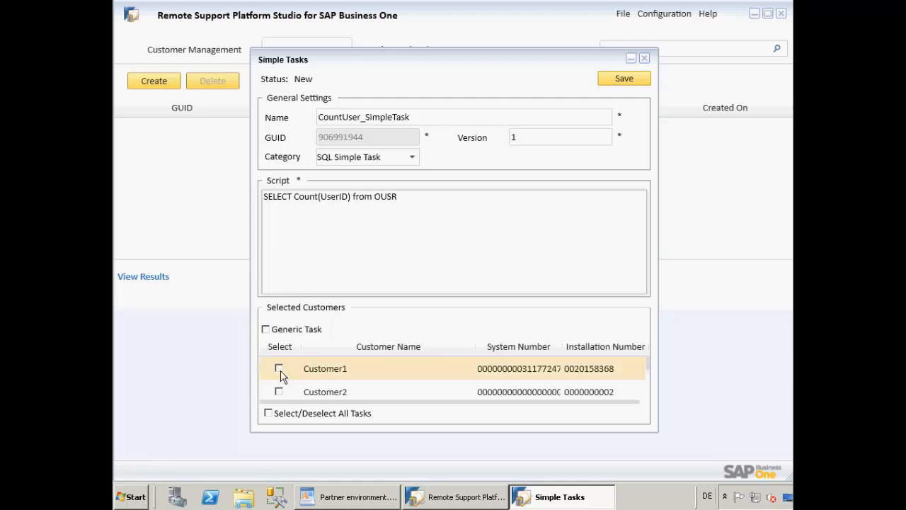
click(279, 368)
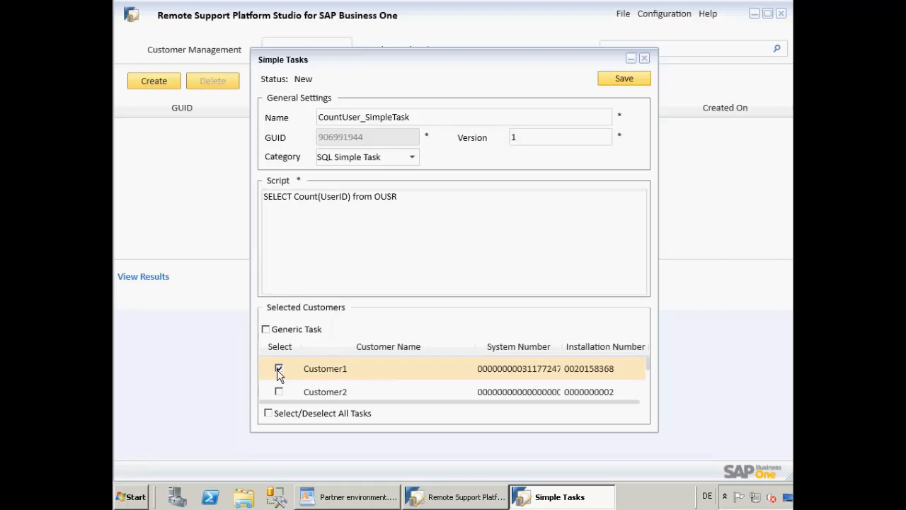
click(279, 368)
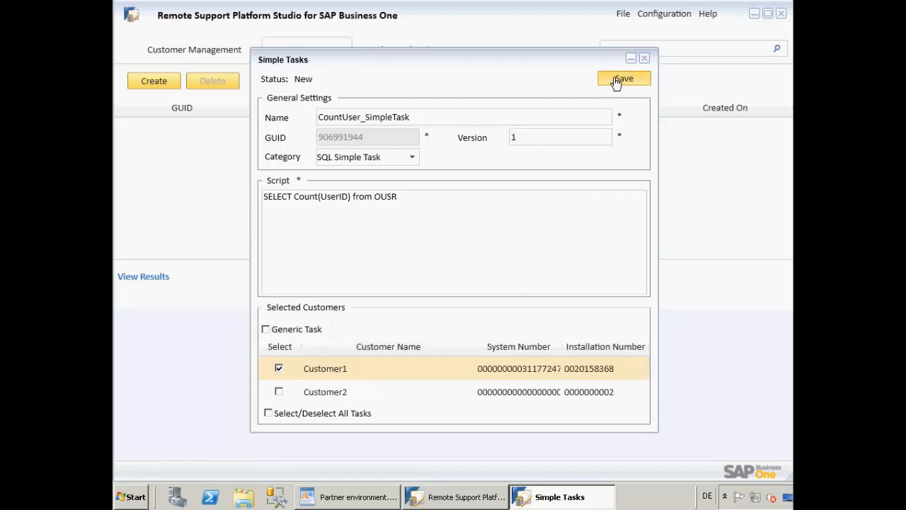
mouse_move(621, 81)
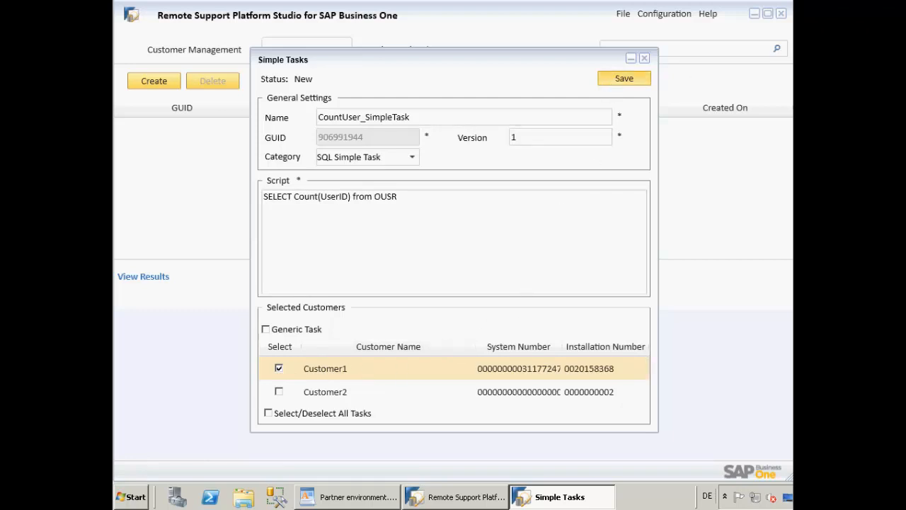
Save CountUser_SimpleTask, confirm RSP Reporting is running, and open its home page in the browser
click(623, 78)
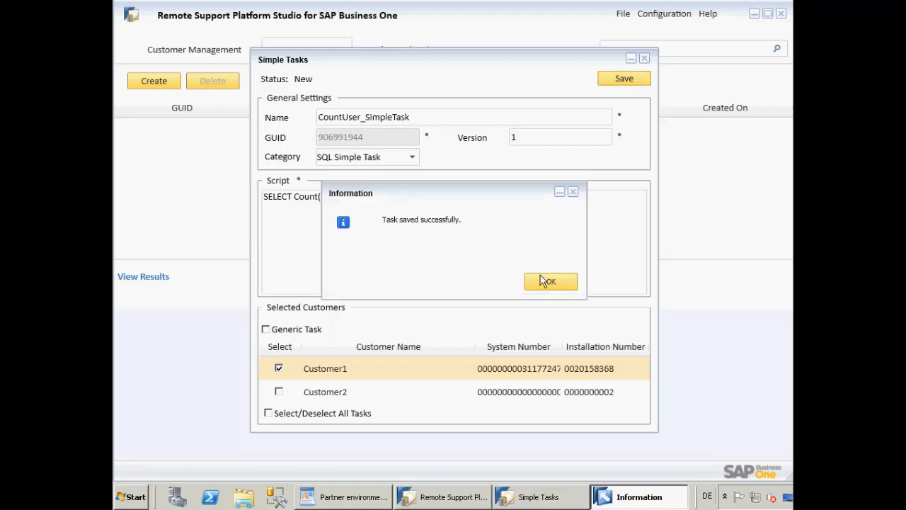
click(550, 281)
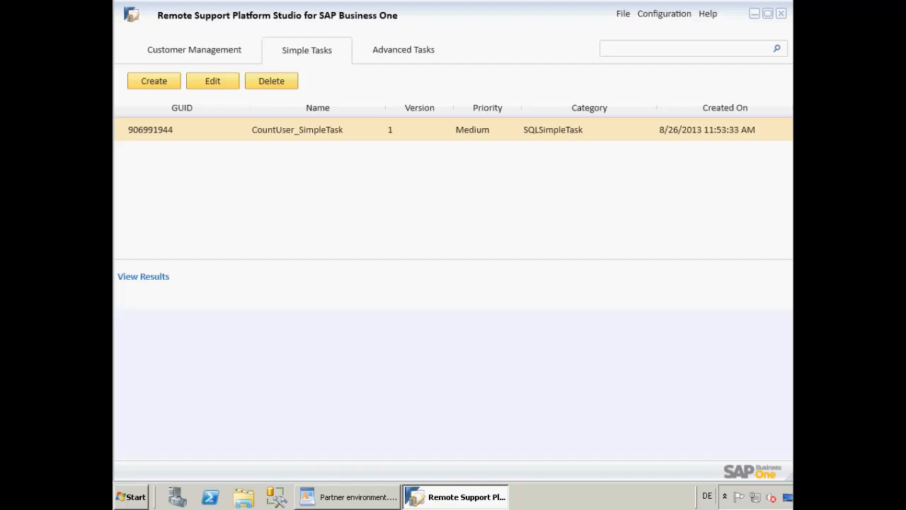
mouse_move(663, 161)
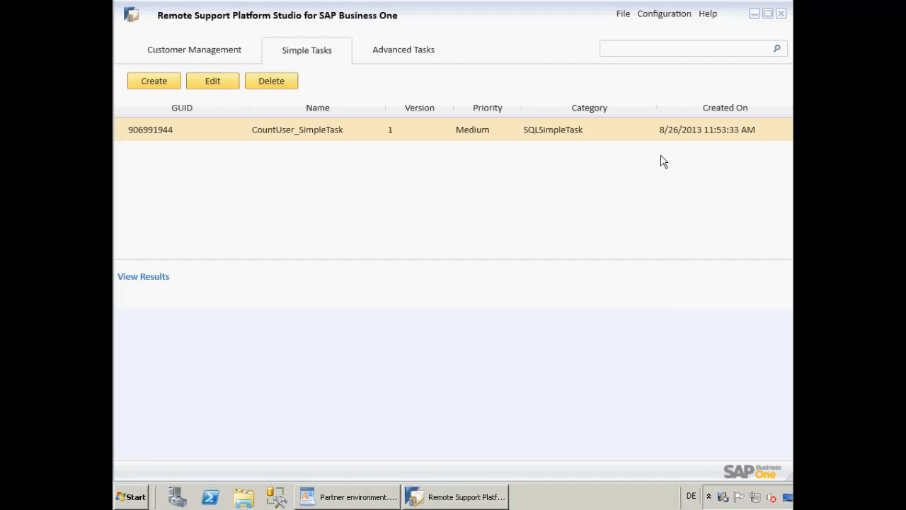
click(664, 13)
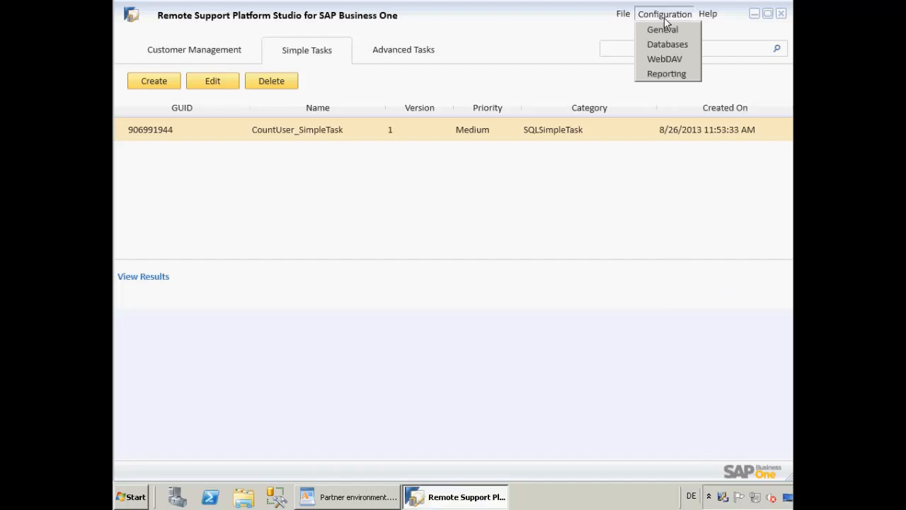
click(666, 74)
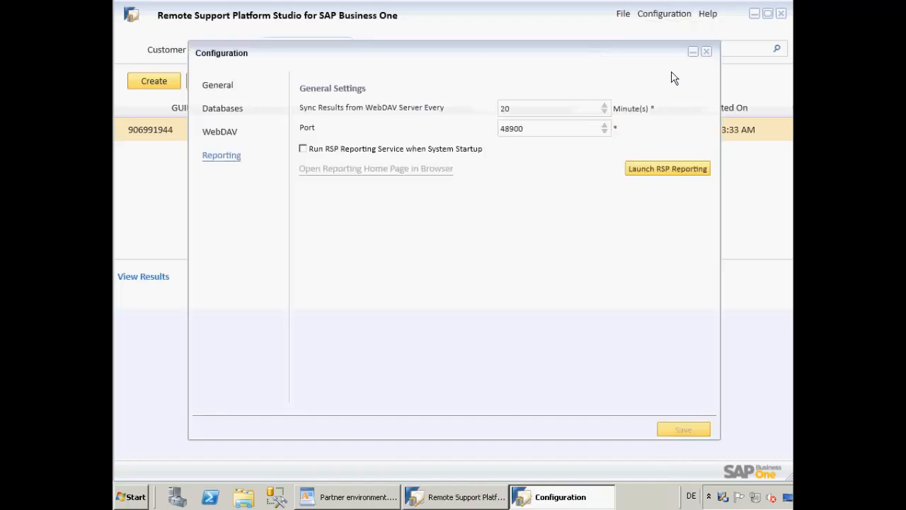
mouse_move(641, 176)
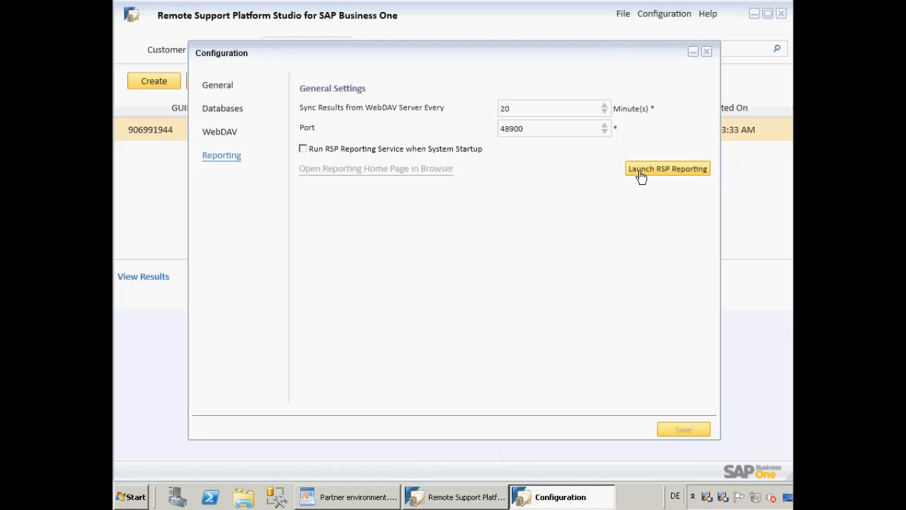
mouse_move(649, 174)
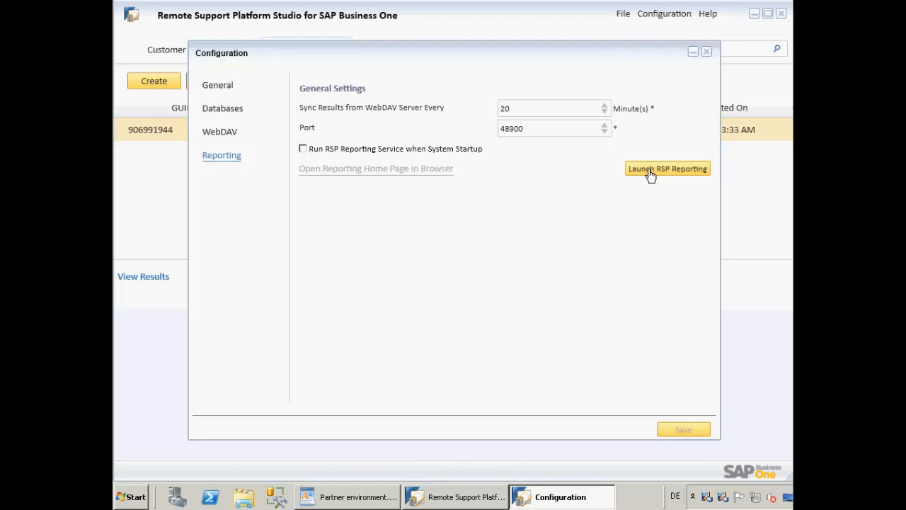
click(667, 169)
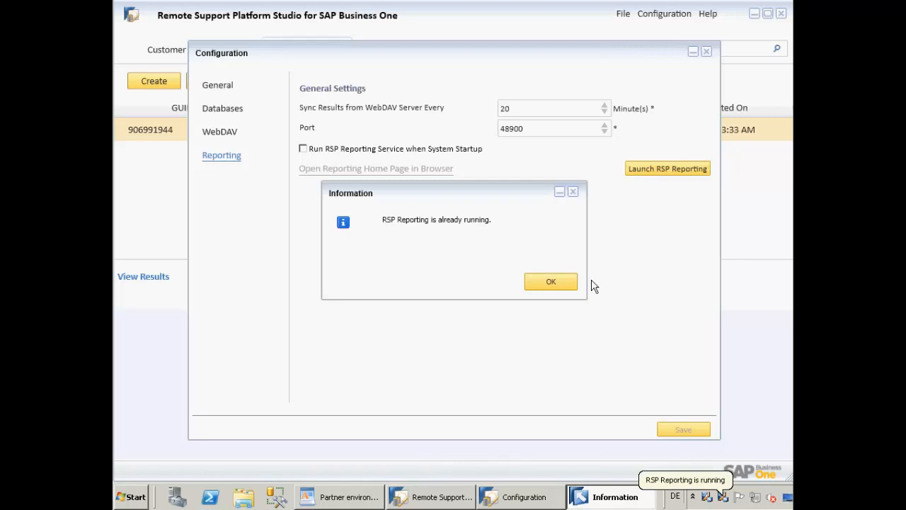
click(550, 281)
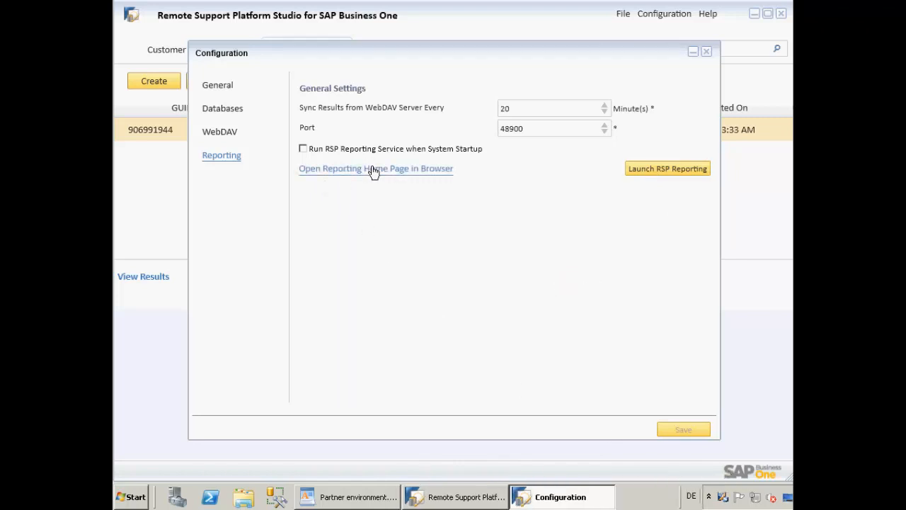
click(375, 168)
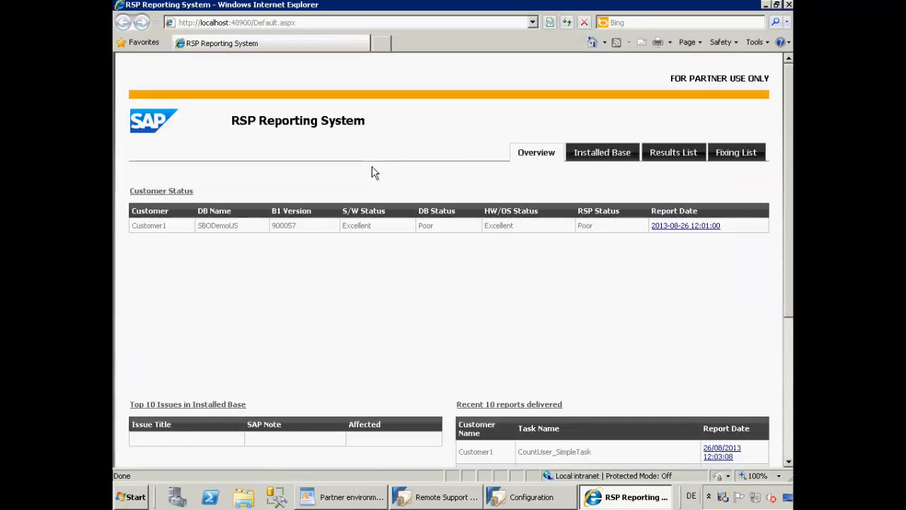
mouse_move(653, 461)
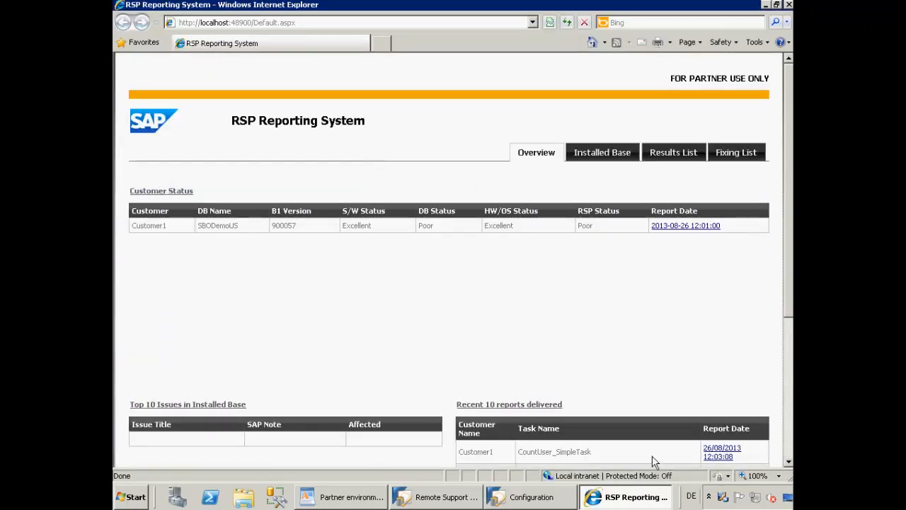
double_click(554, 452)
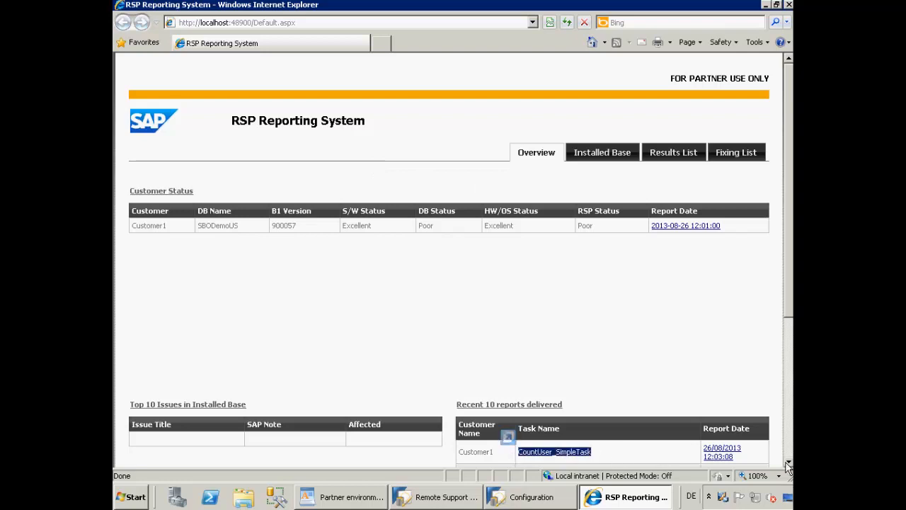
scroll(down, 3)
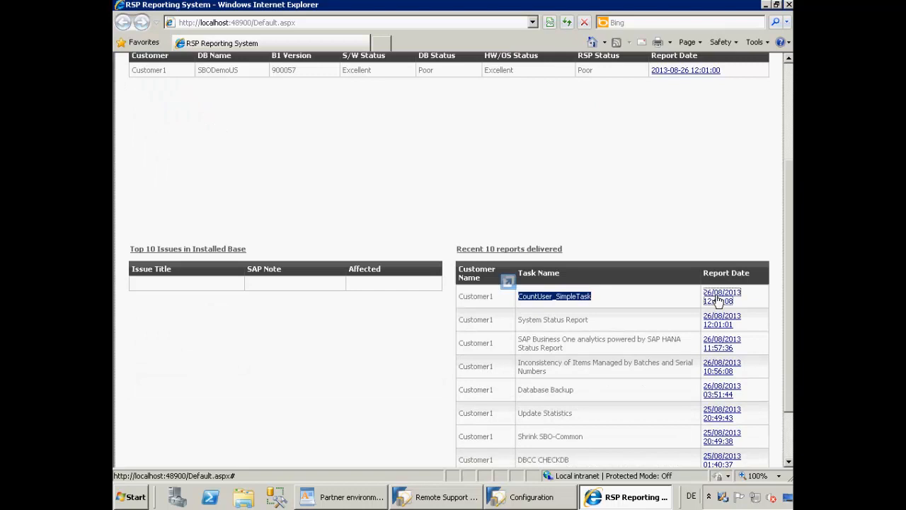
click(722, 296)
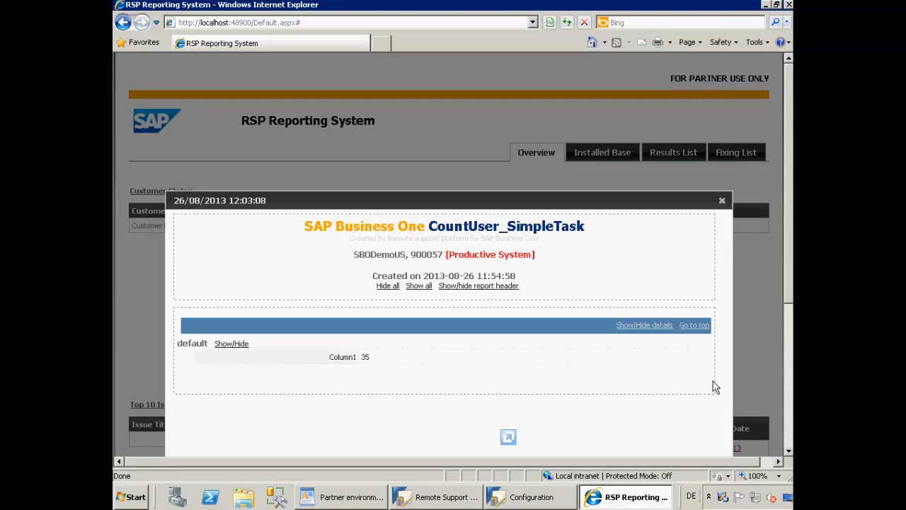
scroll(down, 3)
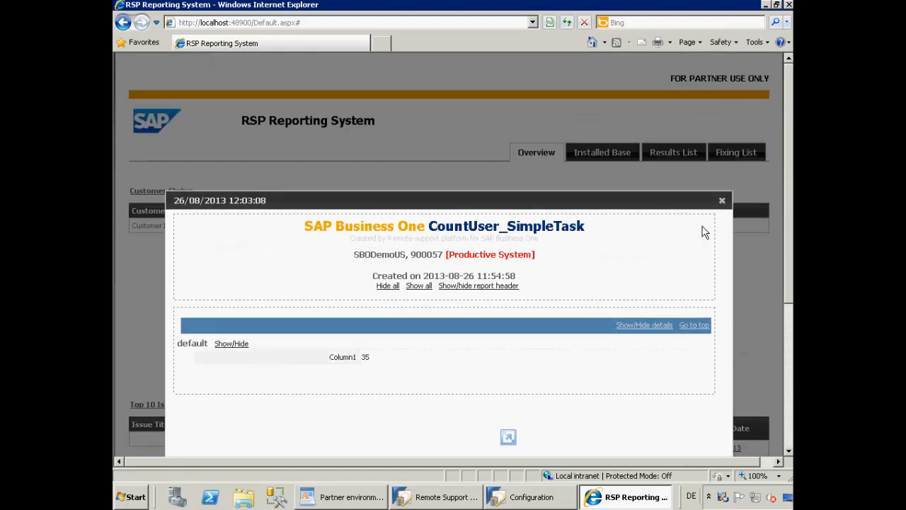
click(722, 201)
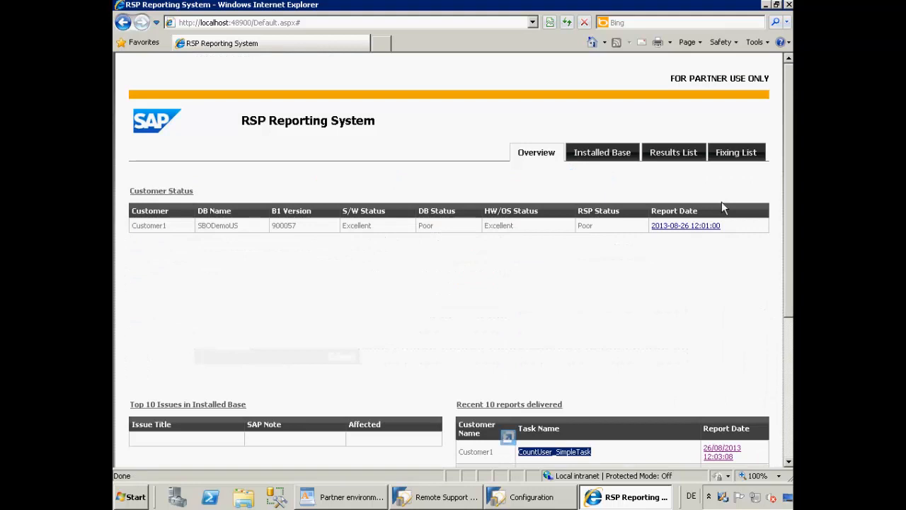
mouse_move(673, 151)
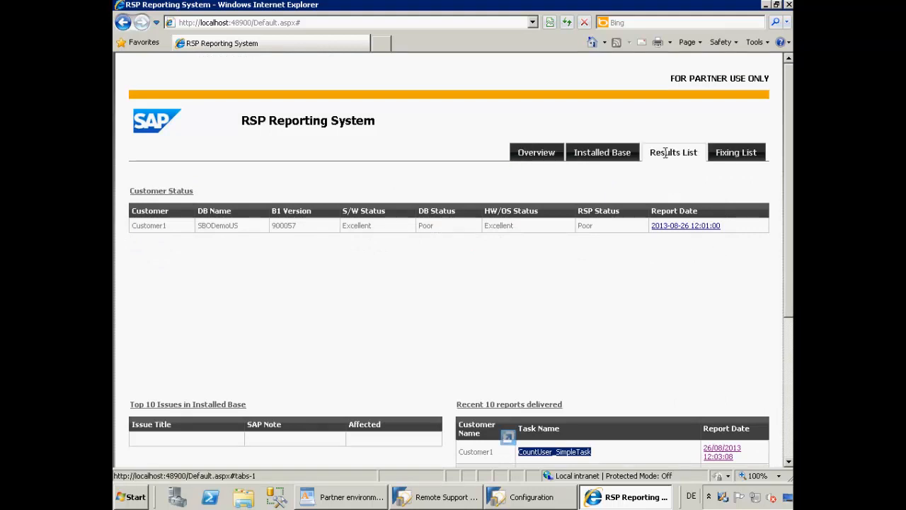
Search the RSP Reporting results list filtered to Customer1
click(672, 153)
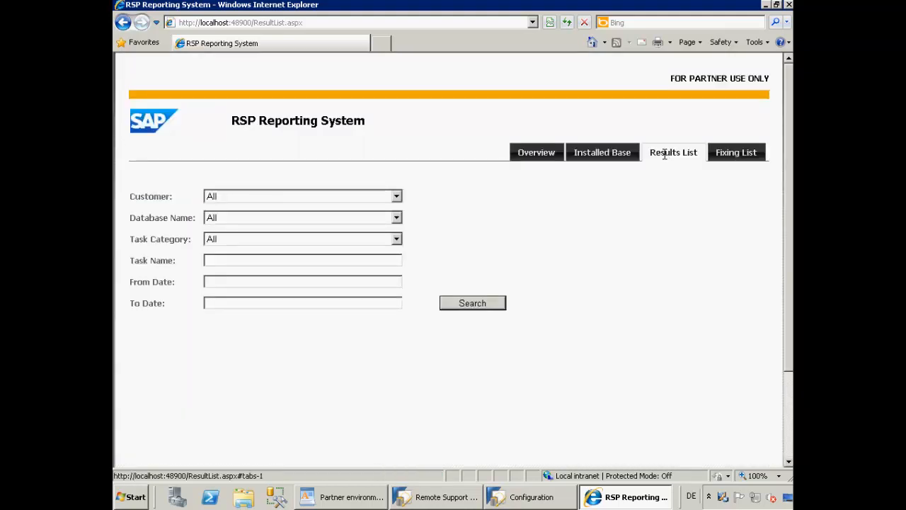
click(396, 196)
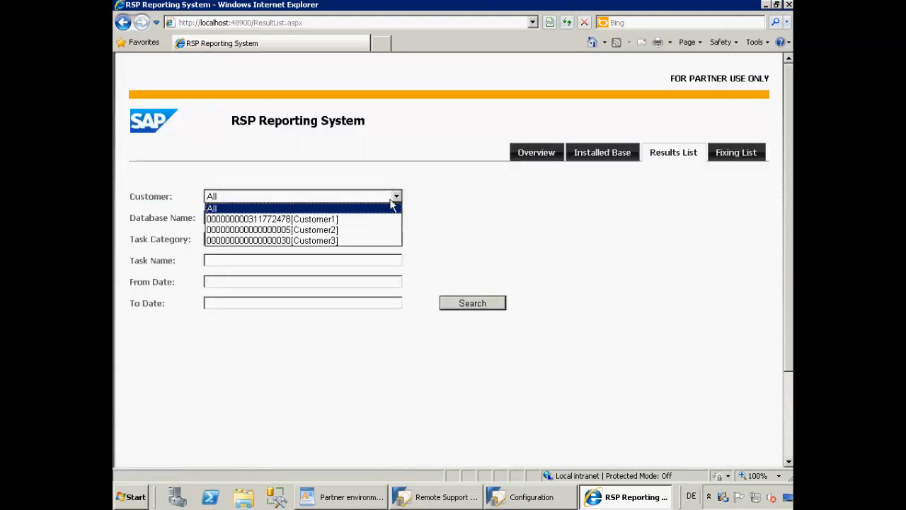
click(272, 218)
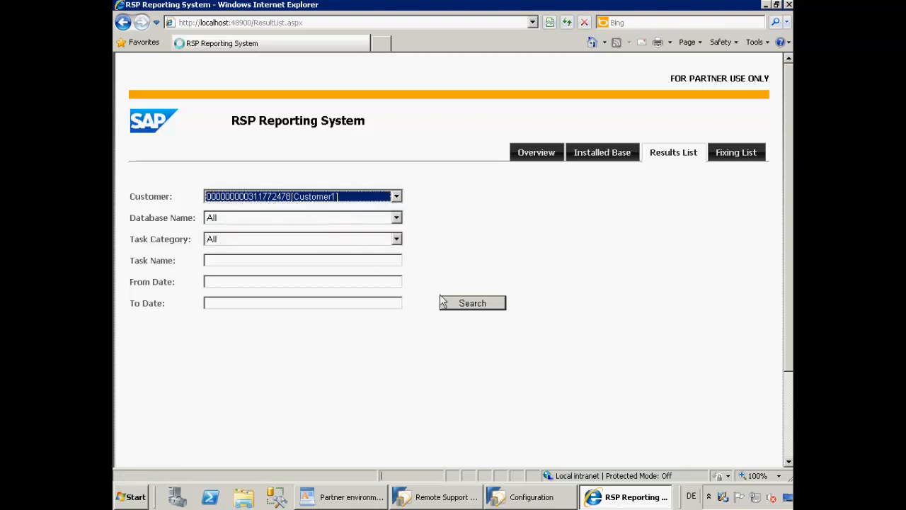
click(472, 303)
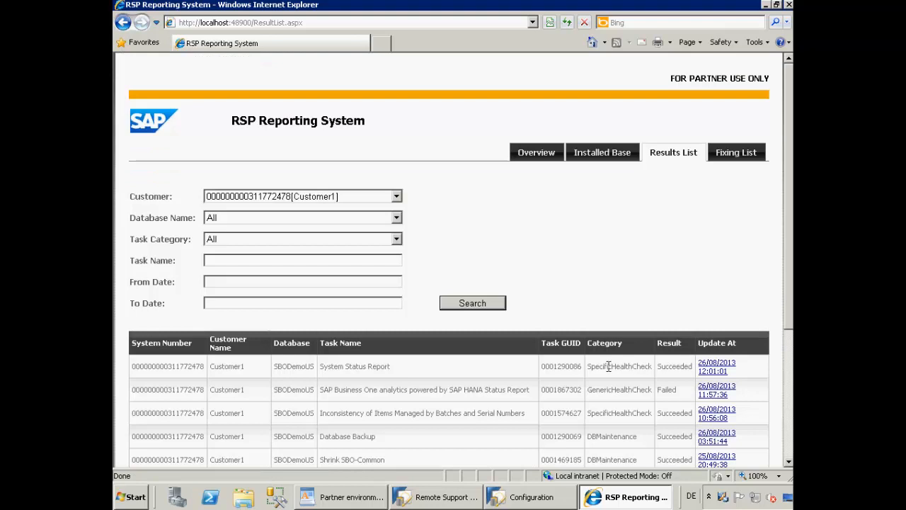
Open the CountUser_SimpleTask report on page 2 showing Column1 value 35, then return to Studio
scroll(down, 3)
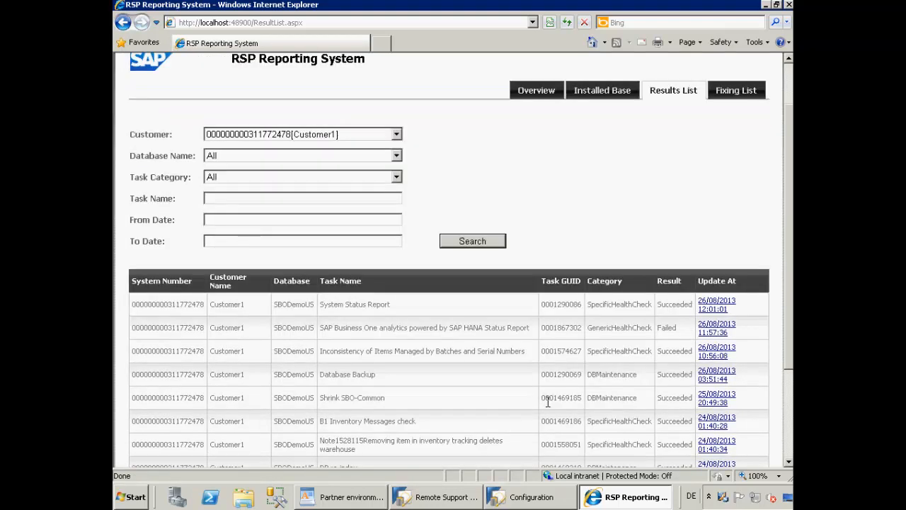
scroll(down, 3)
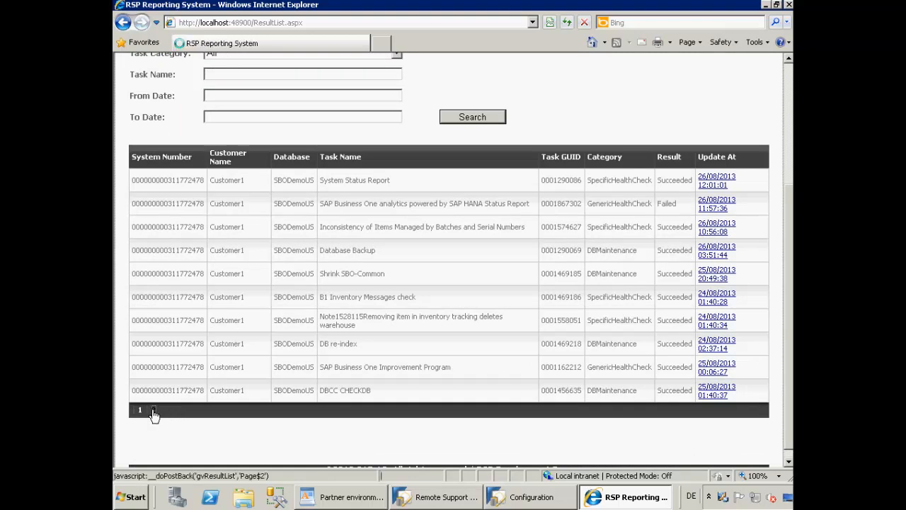
click(153, 409)
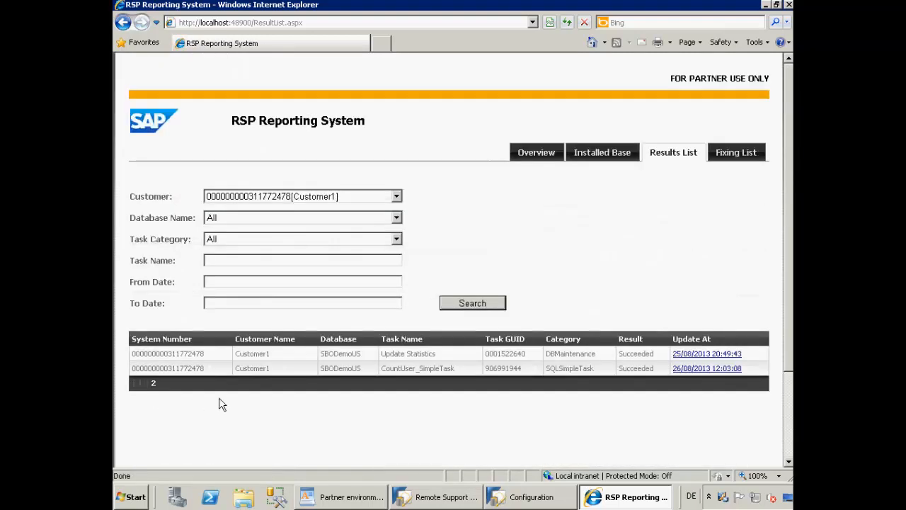
double_click(436, 367)
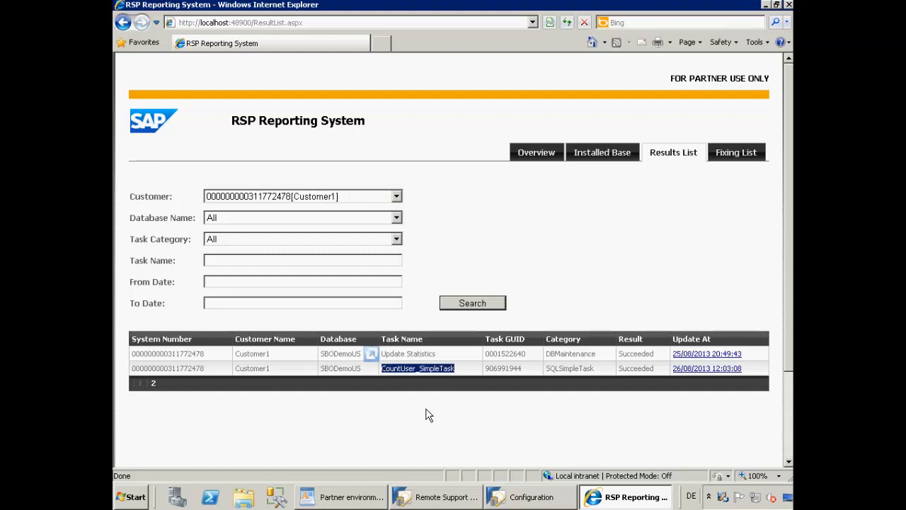
mouse_move(501, 414)
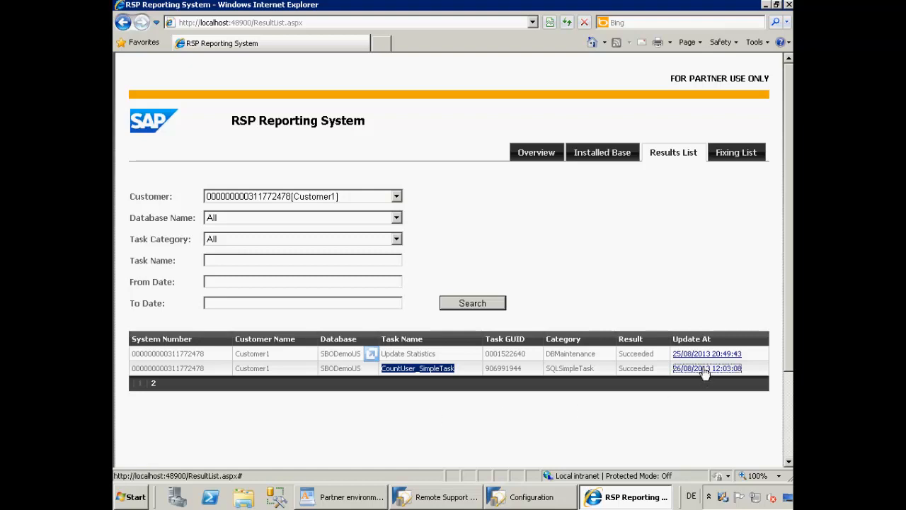
click(706, 368)
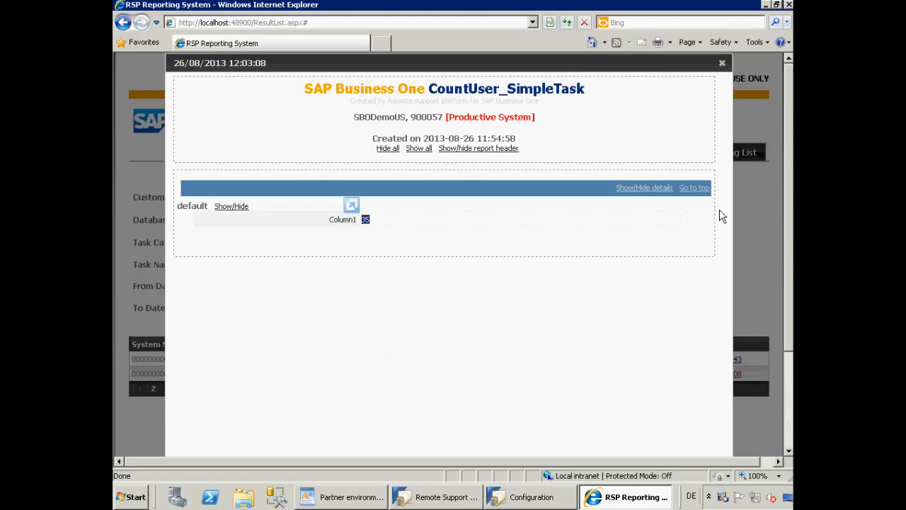
click(722, 63)
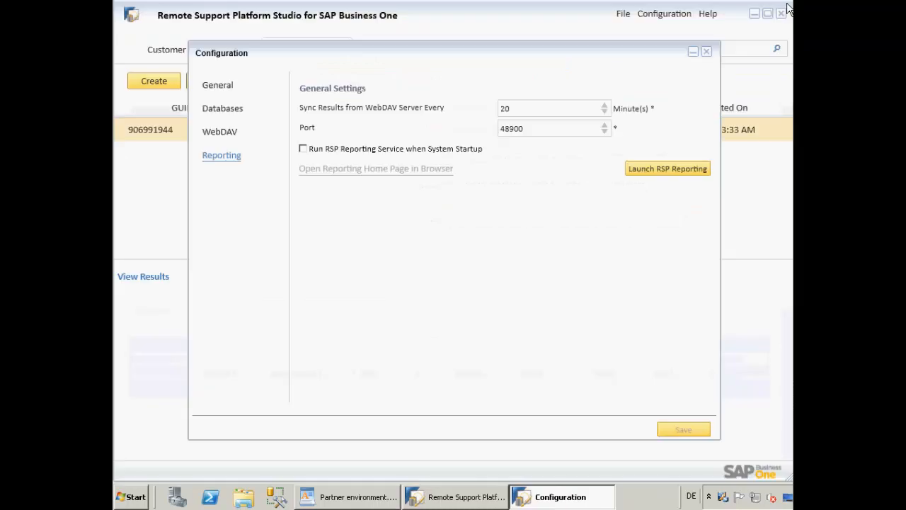
Close the Configuration window and point out Customer1's CountUser_SimpleTask Column1 value 35
click(706, 51)
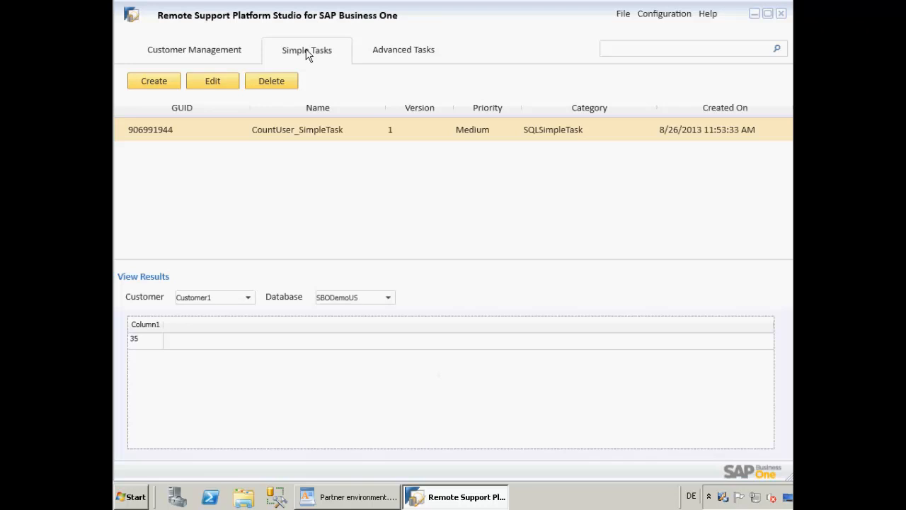
click(133, 340)
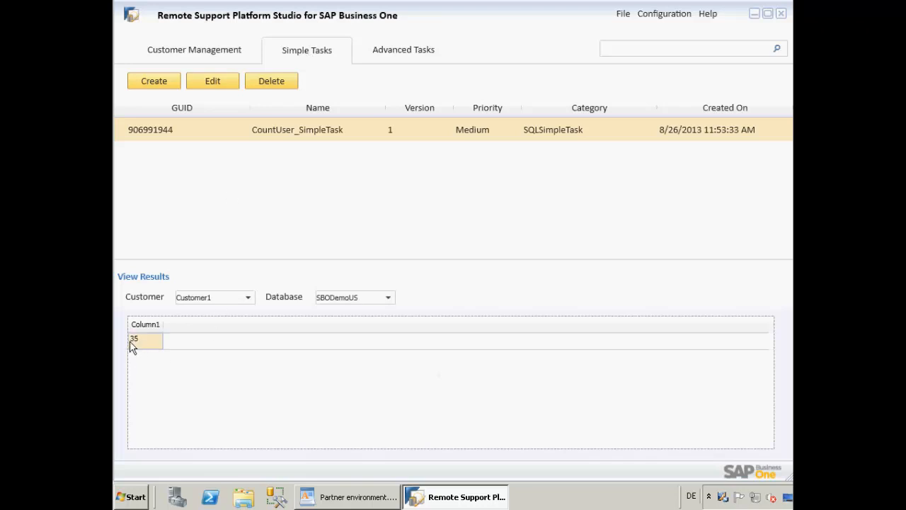